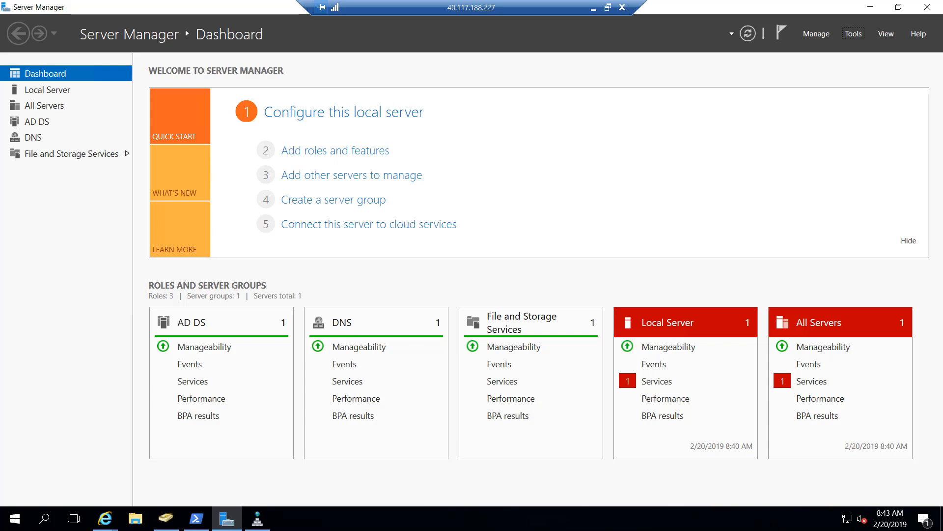
mouse_move(407, 285)
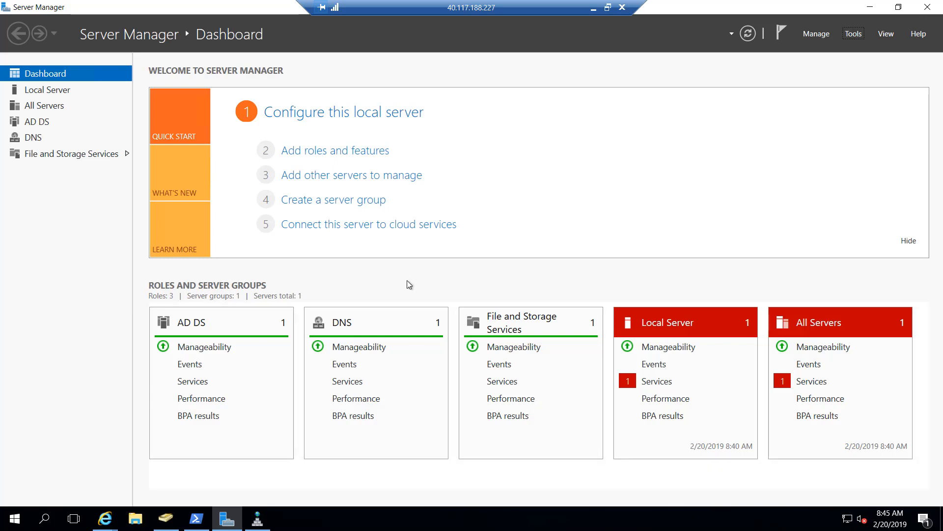
mouse_move(475, 294)
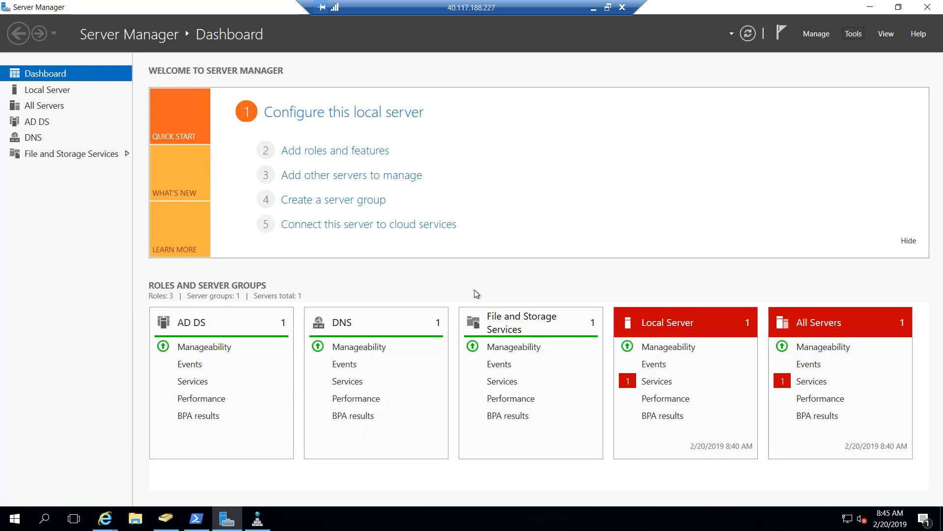
mouse_move(480, 287)
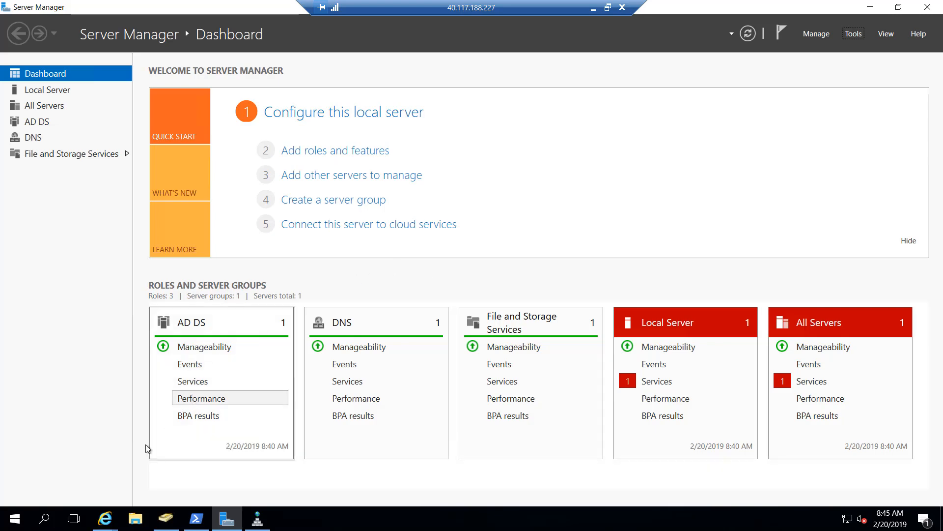
mouse_move(106, 518)
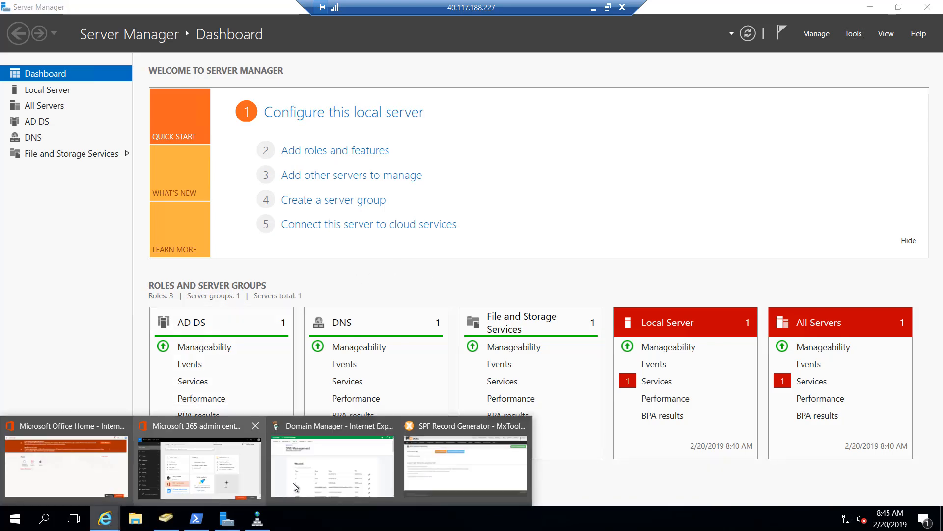
Step: Bring up the DNS Management page for shellpublishing.com and look through its records list
left_click(332, 465)
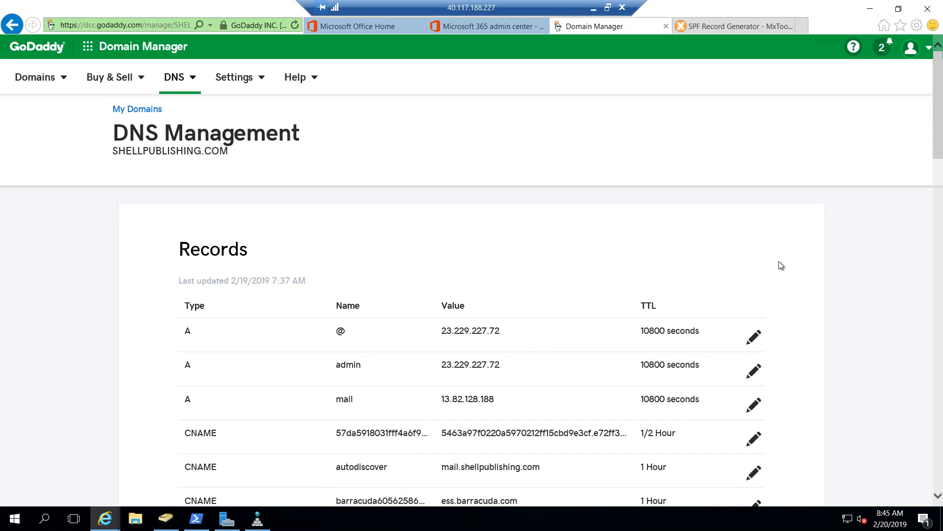
mouse_move(695, 232)
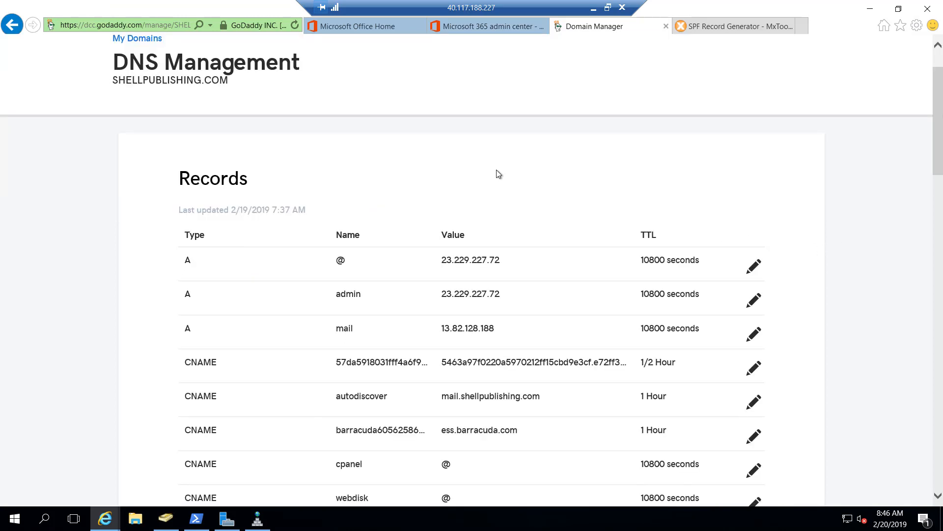
mouse_move(309, 100)
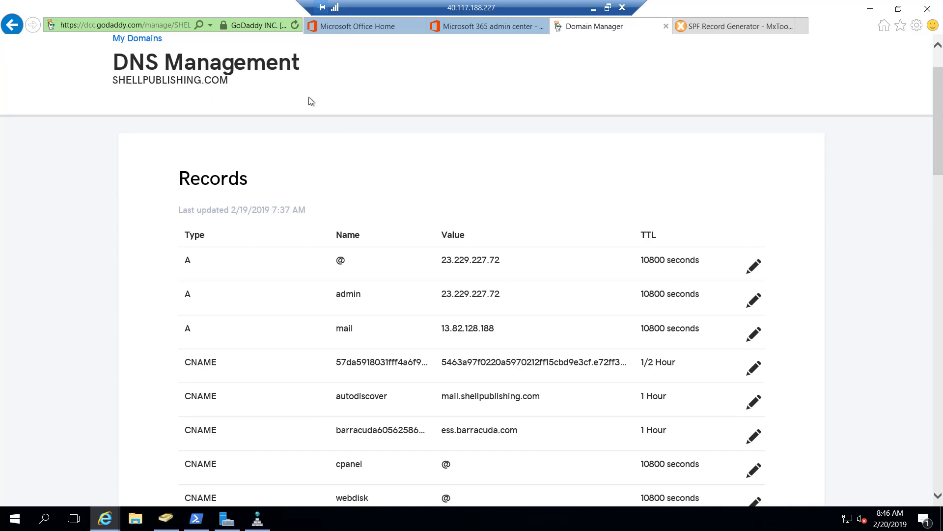
mouse_move(515, 182)
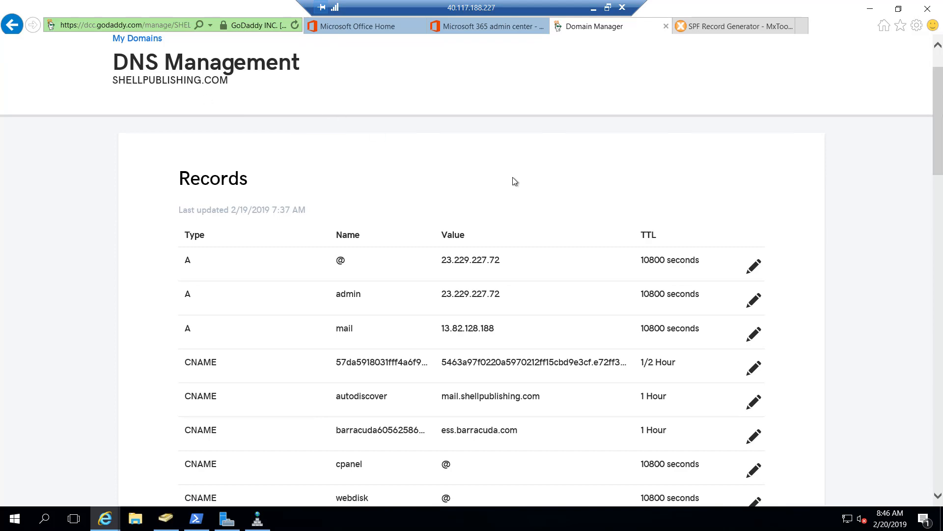
scroll("down", 3)
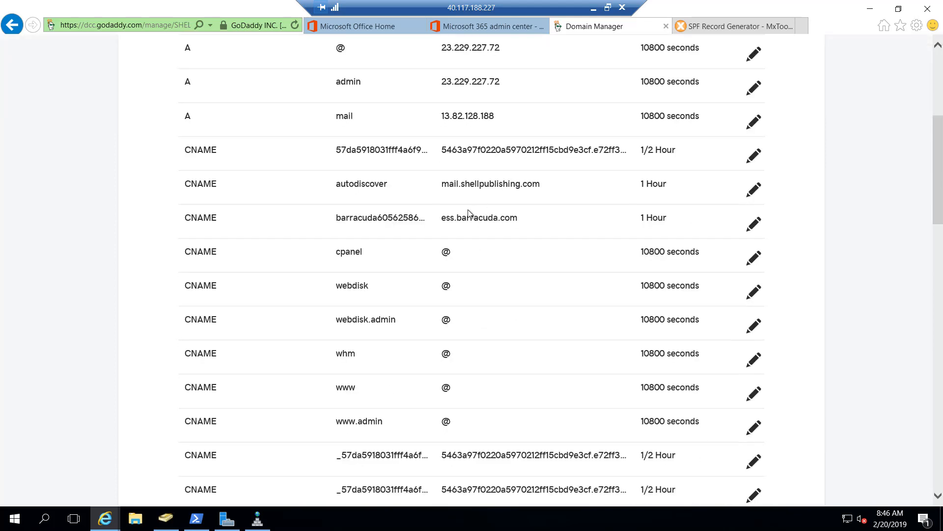
scroll("down", 3)
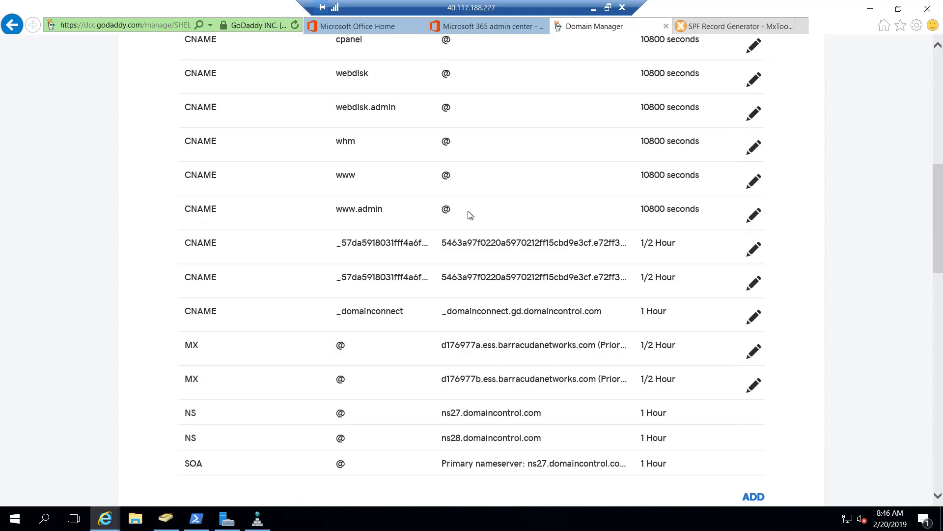
scroll("down", 3)
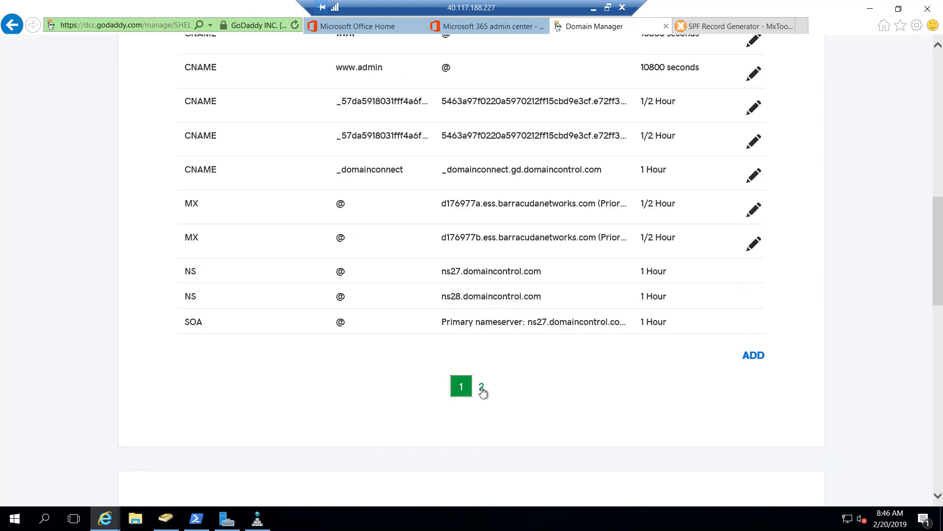
scroll("down", 3)
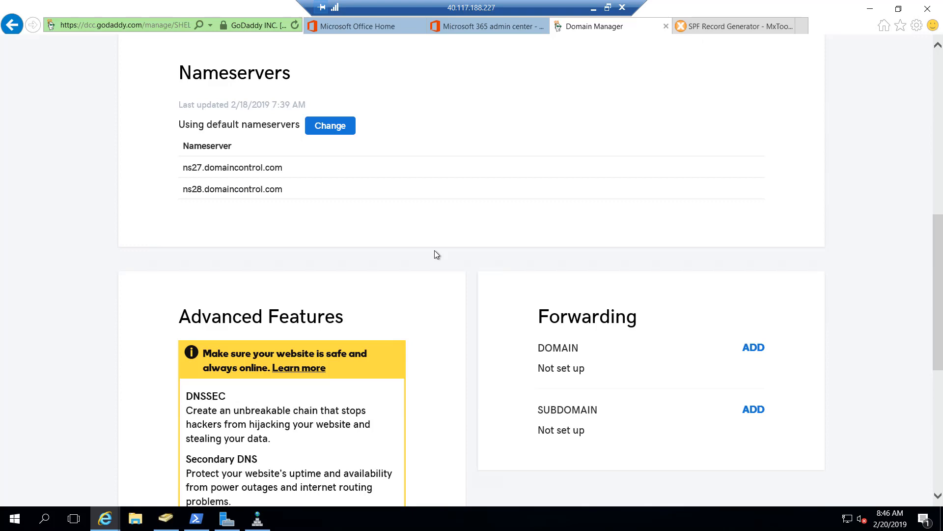
scroll("up", 3)
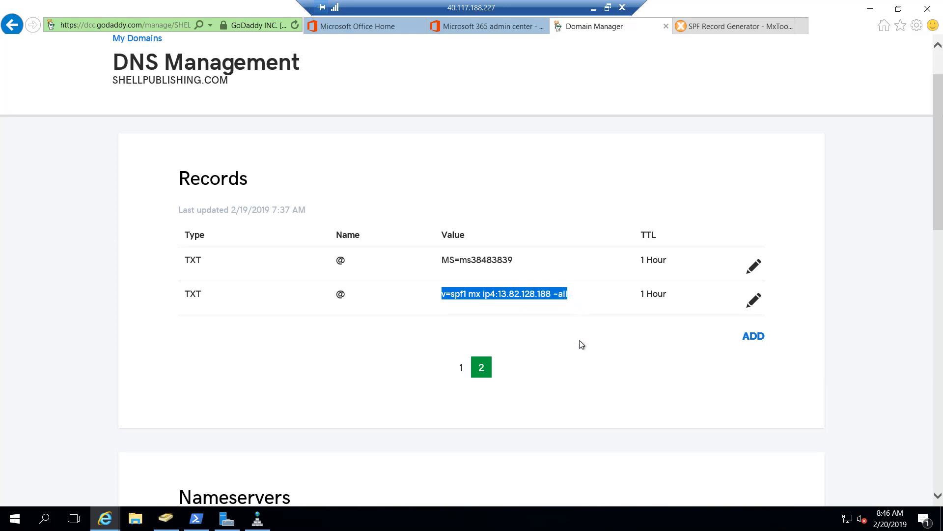
mouse_move(508, 324)
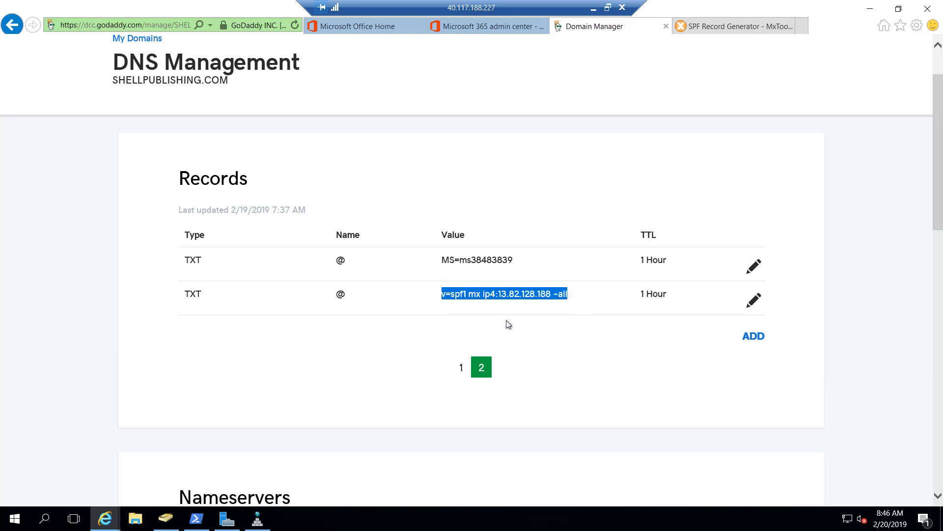
mouse_move(502, 321)
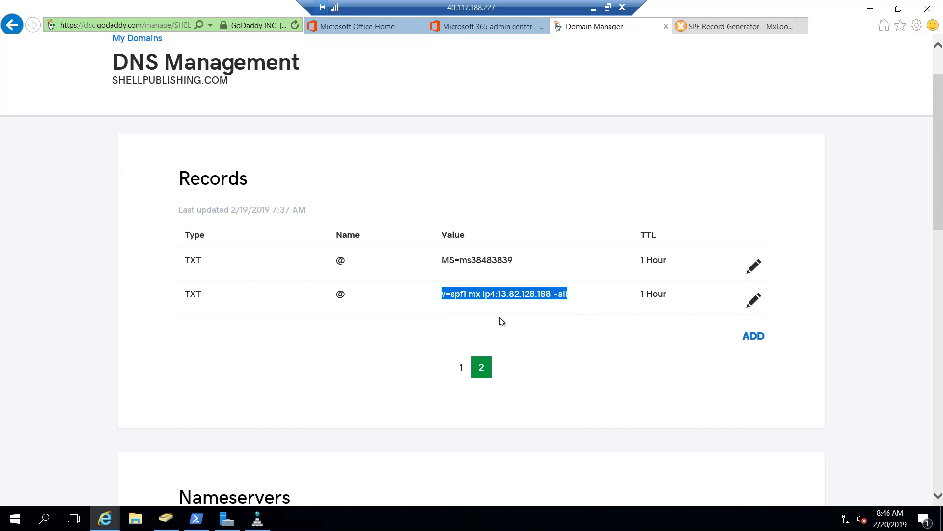
mouse_move(494, 307)
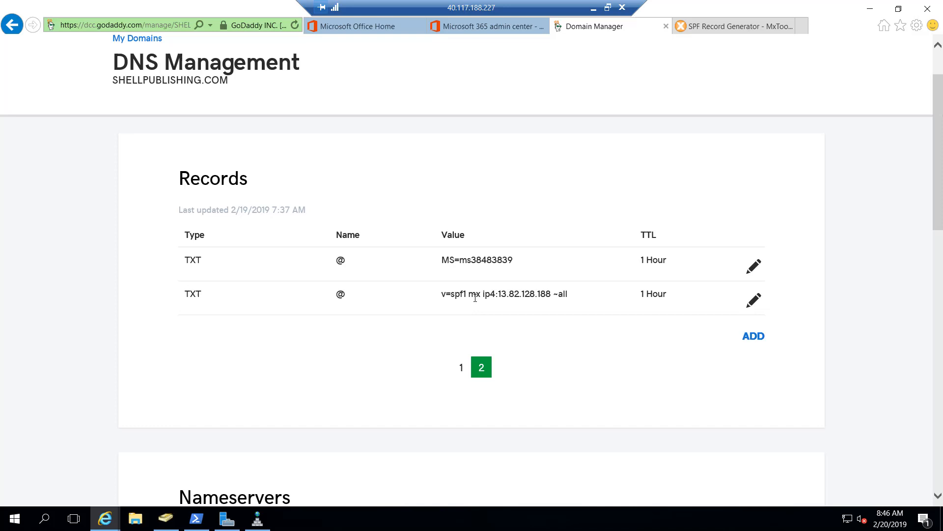
Step: Select the IP 13.82.128.188 in the existing SPF TXT record, then switch to the MxToolbox generator
double_click(474, 294)
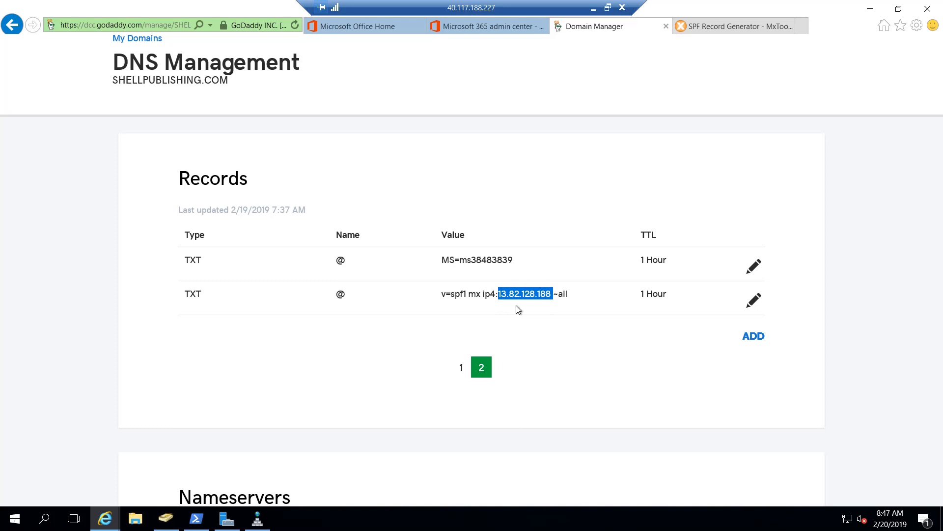
mouse_move(459, 296)
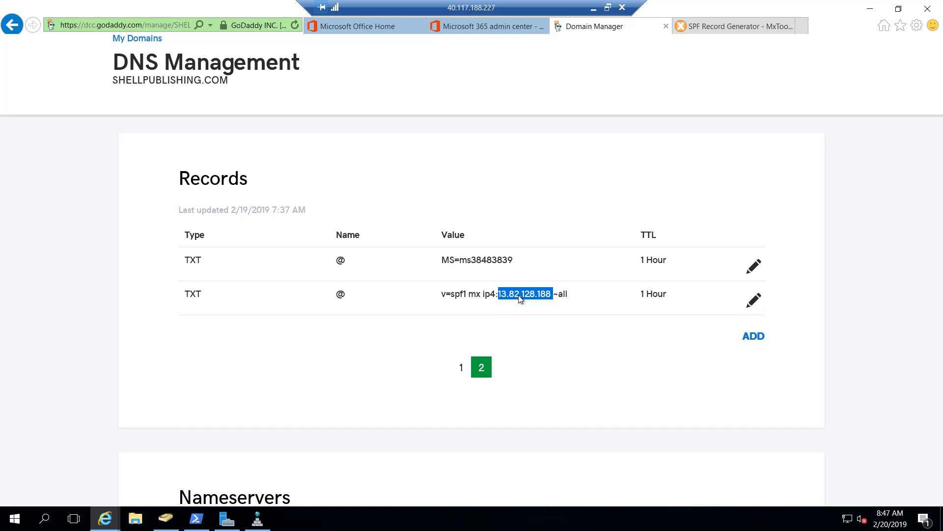
mouse_move(504, 306)
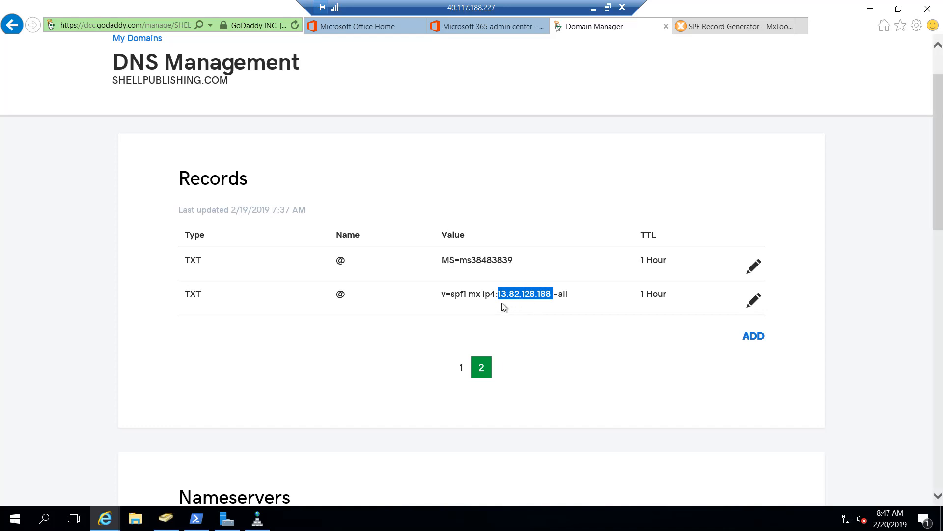
mouse_move(701, 322)
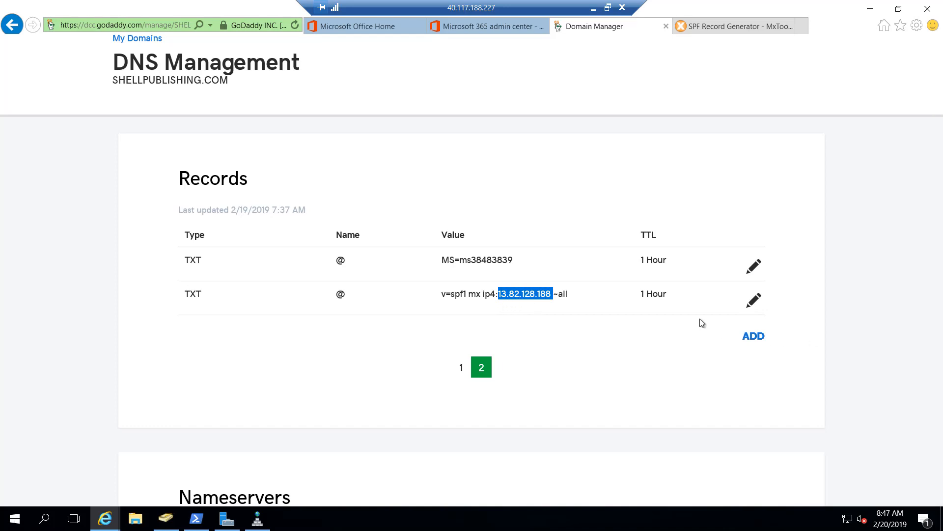
mouse_move(714, 71)
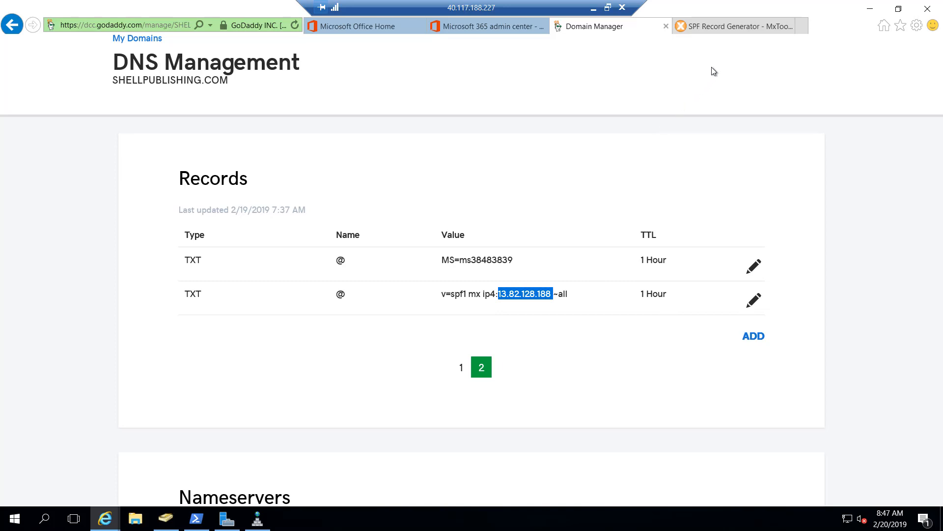
left_click(734, 25)
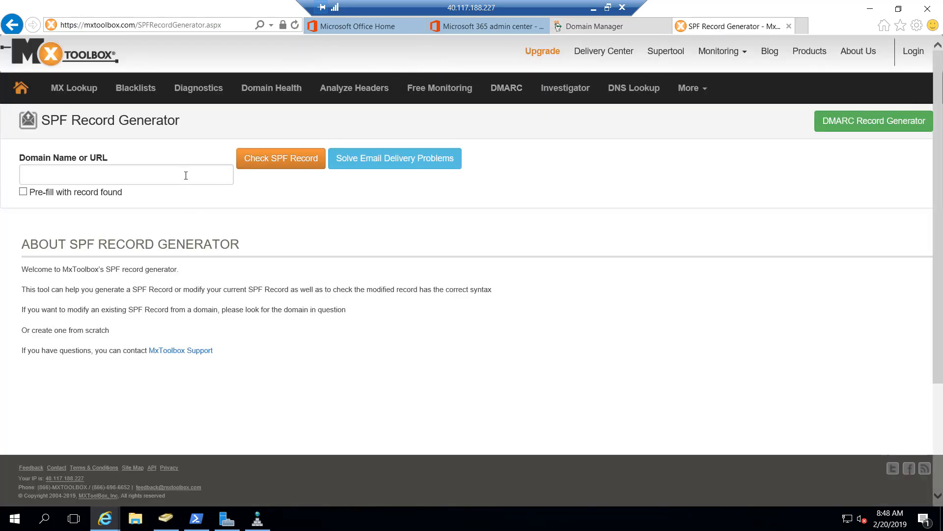
mouse_move(521, 151)
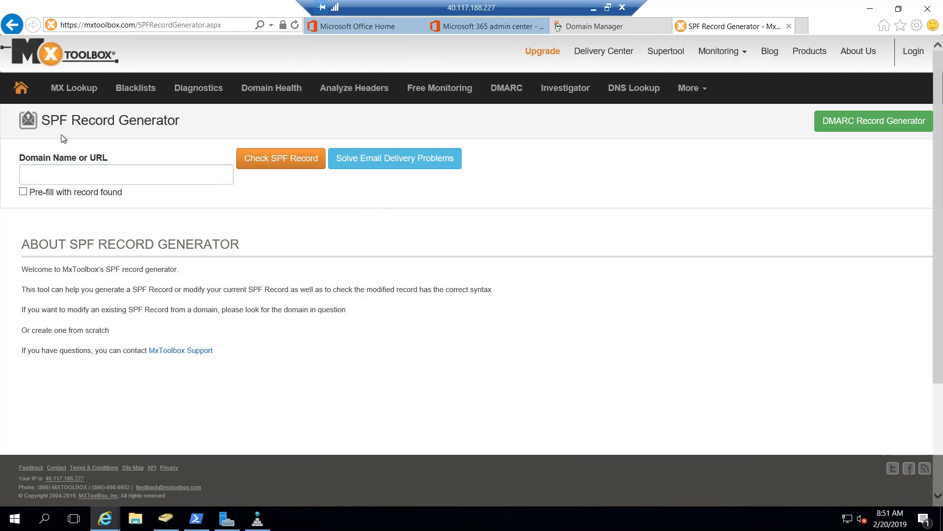
mouse_move(127, 108)
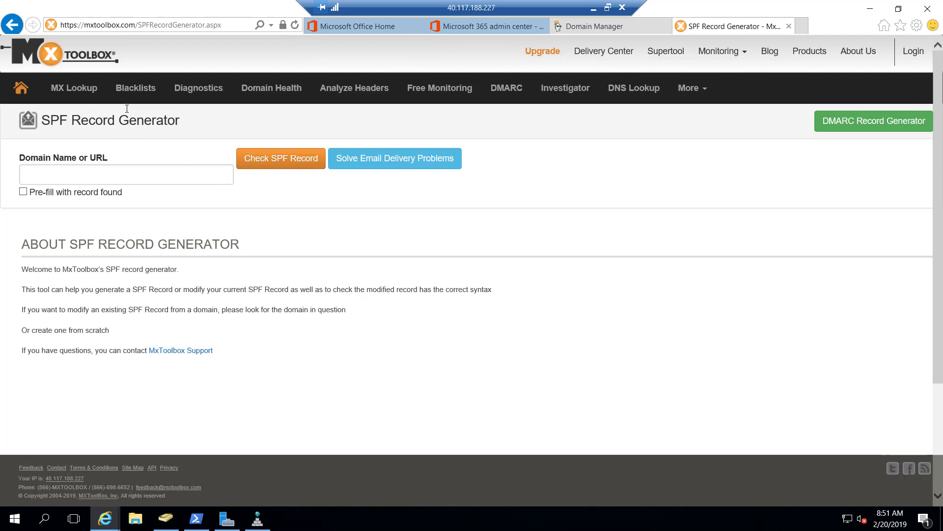
mouse_move(232, 185)
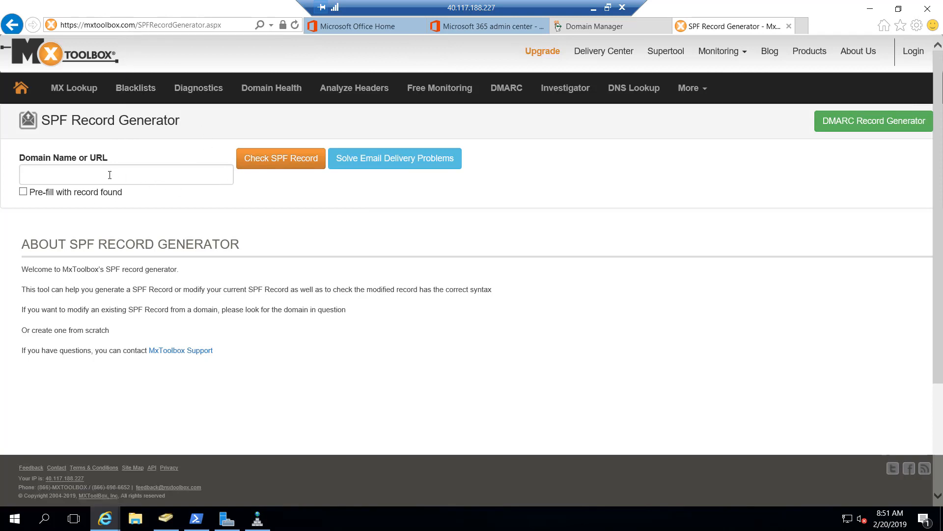
mouse_move(156, 183)
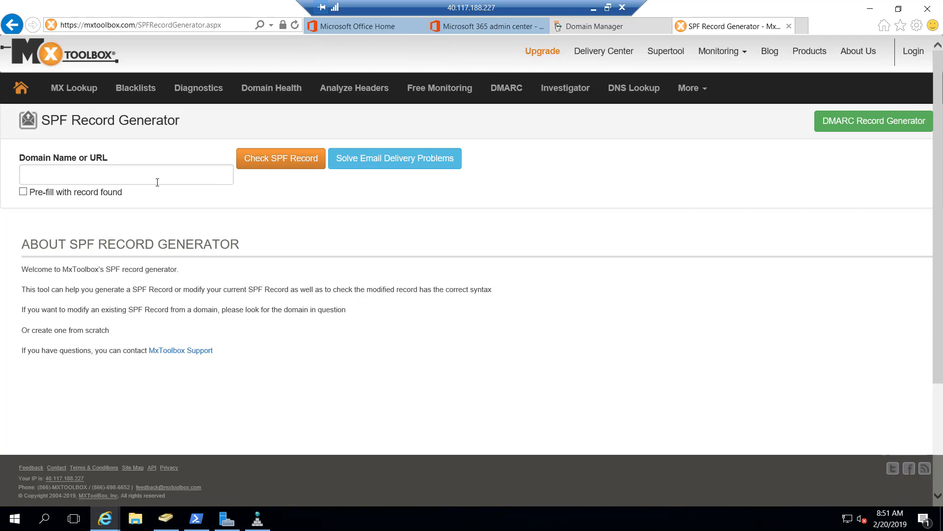
mouse_move(457, 253)
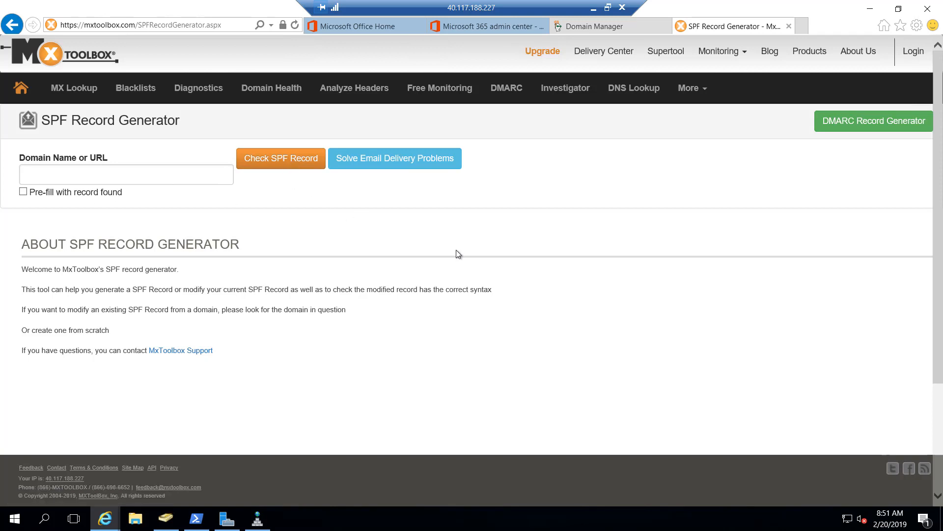
mouse_move(495, 391)
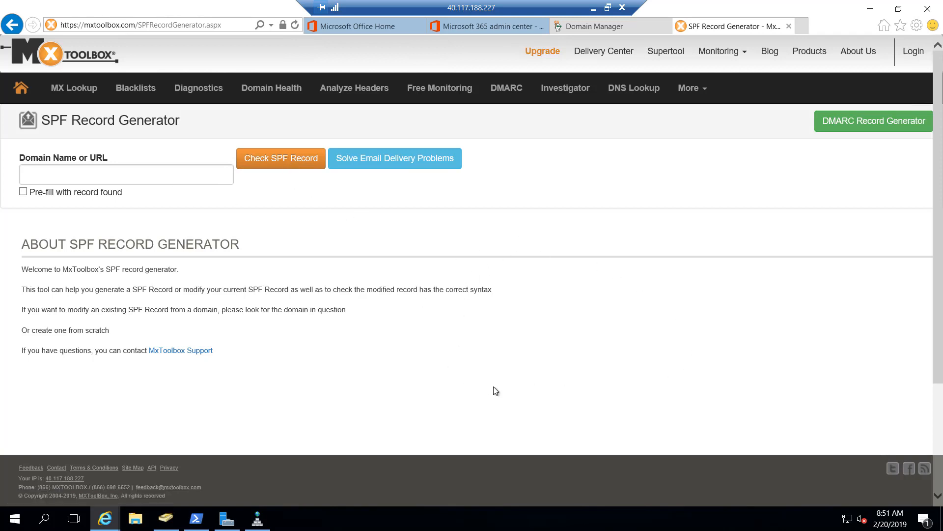
mouse_move(504, 242)
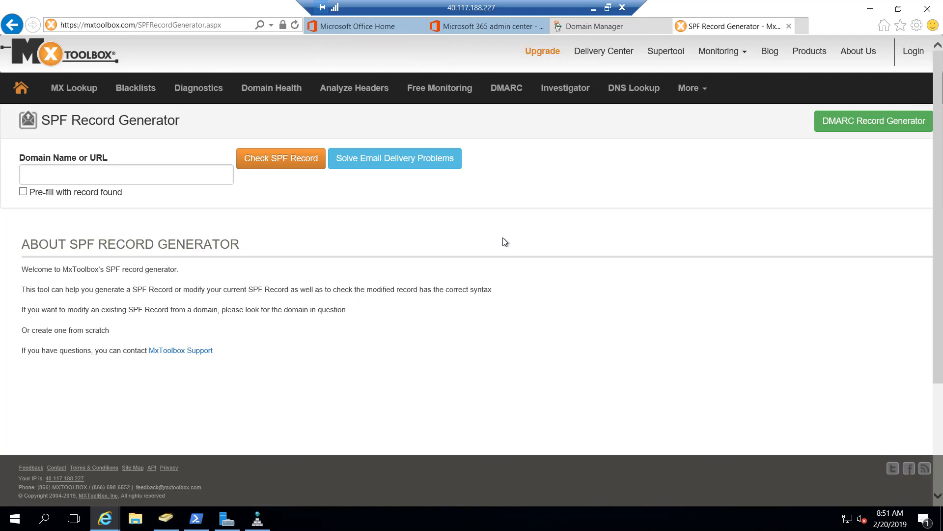
mouse_move(625, 375)
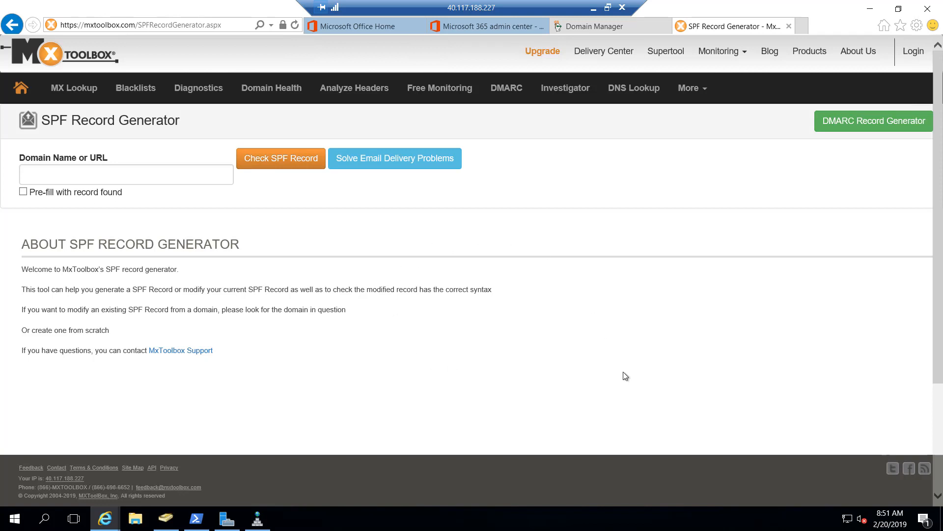
mouse_move(620, 371)
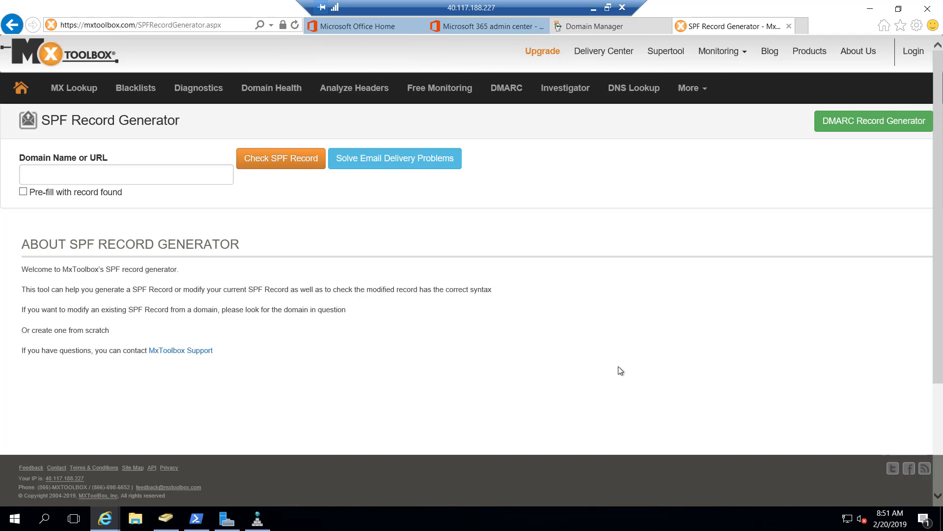
mouse_move(546, 339)
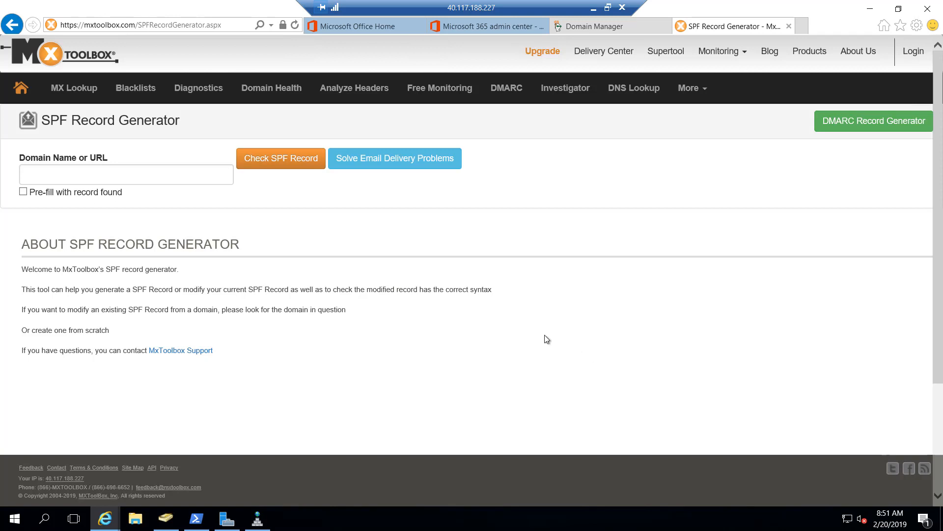
mouse_move(565, 308)
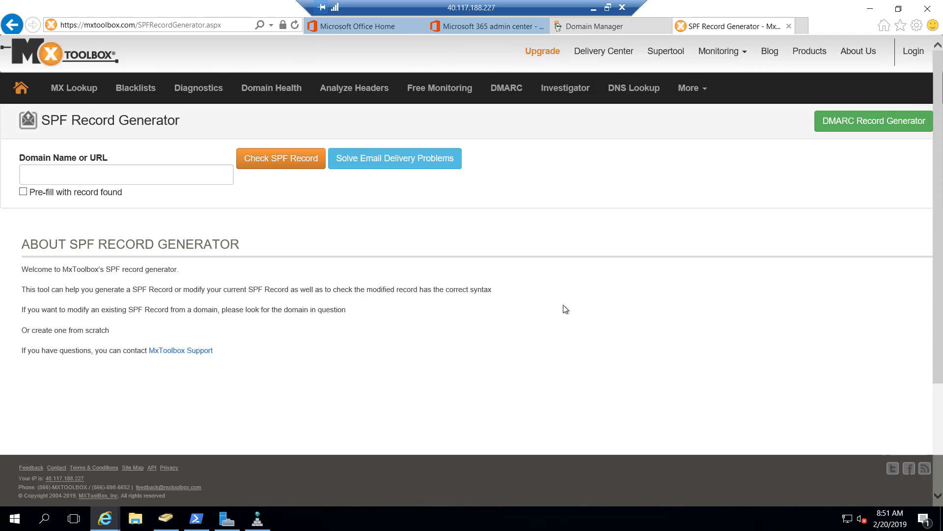
mouse_move(581, 30)
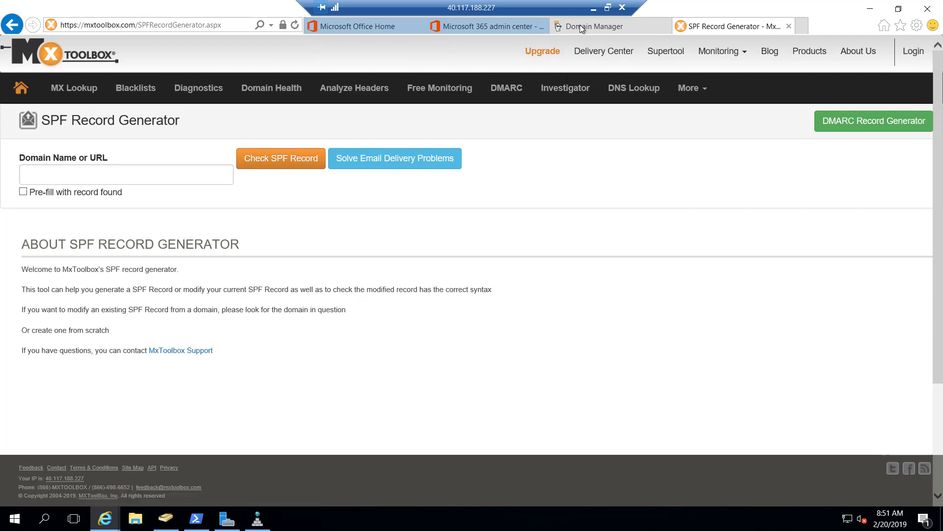
mouse_move(190, 168)
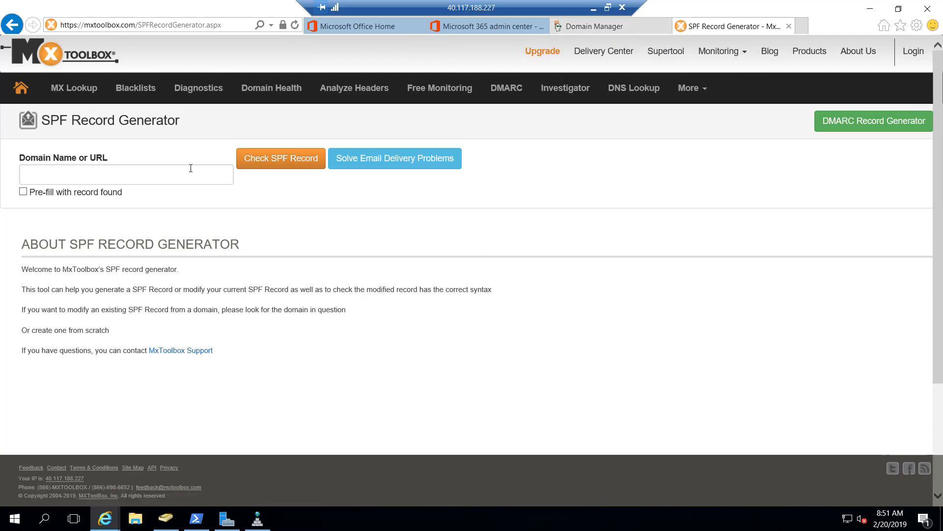
Step: Run an SPF lookup for shellpublishing.com showing its current record with IP 13.82.128.188
type("she")
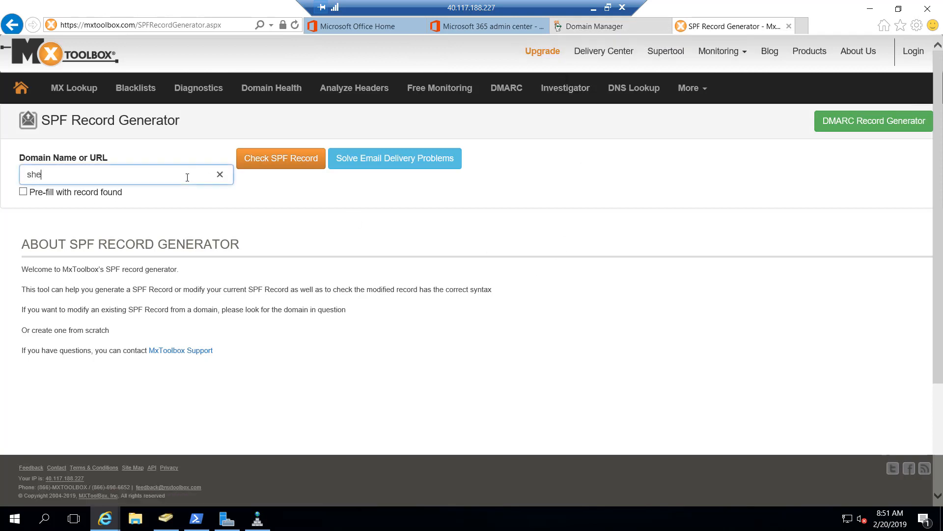
type("llpublishing.com")
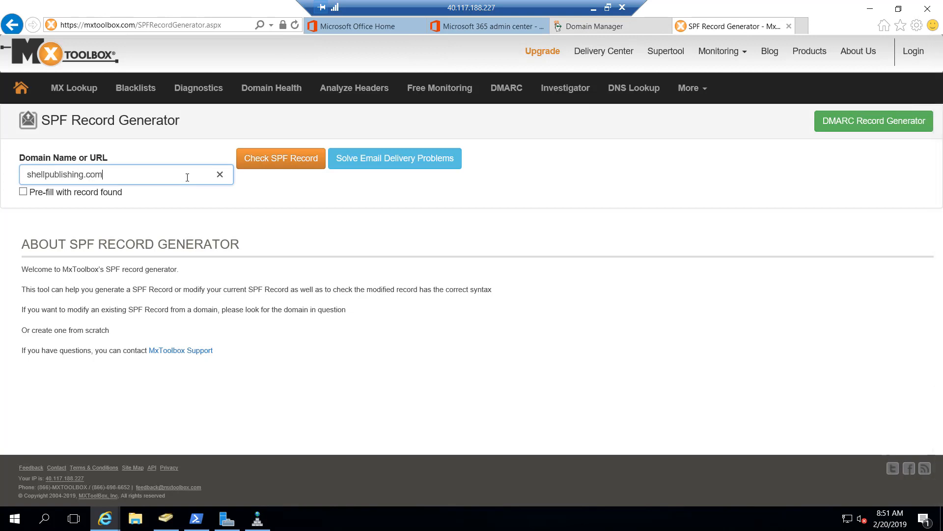
left_click(280, 159)
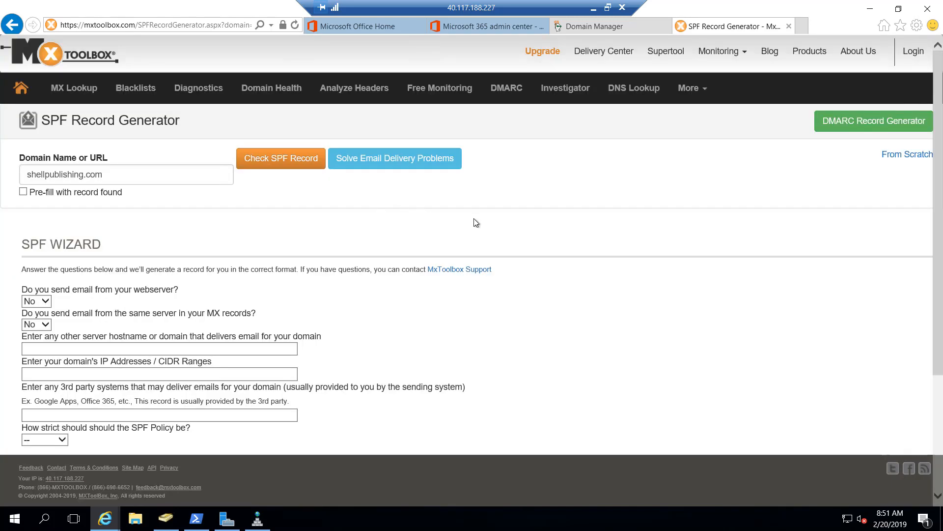
left_click(280, 158)
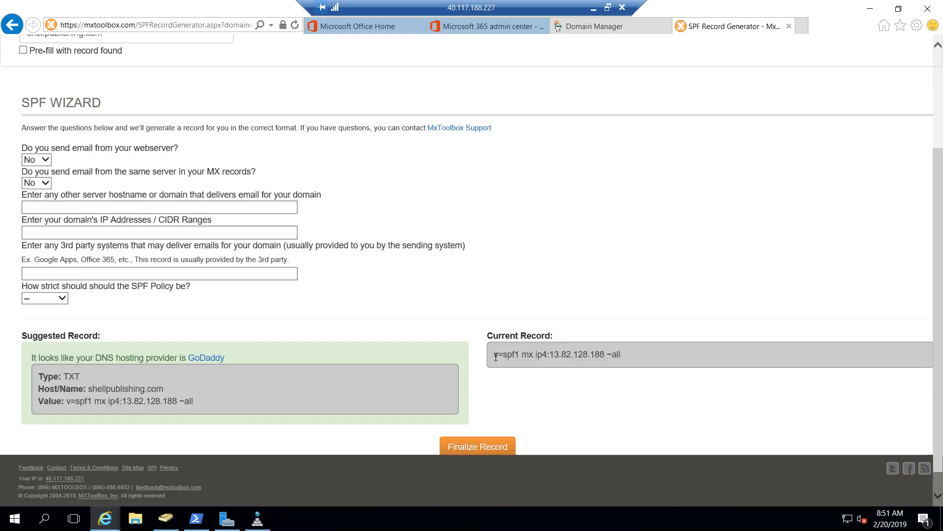
triple_click(556, 354)
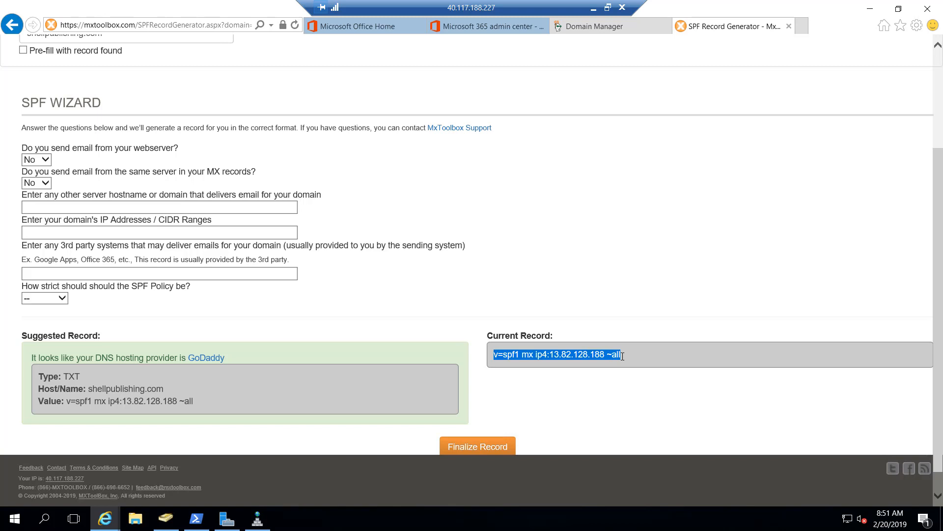
mouse_move(519, 361)
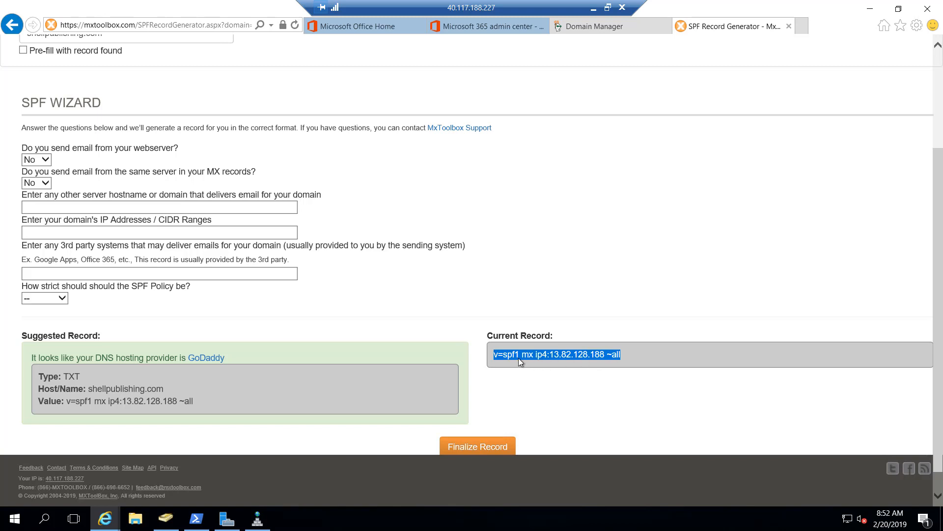
left_click(514, 354)
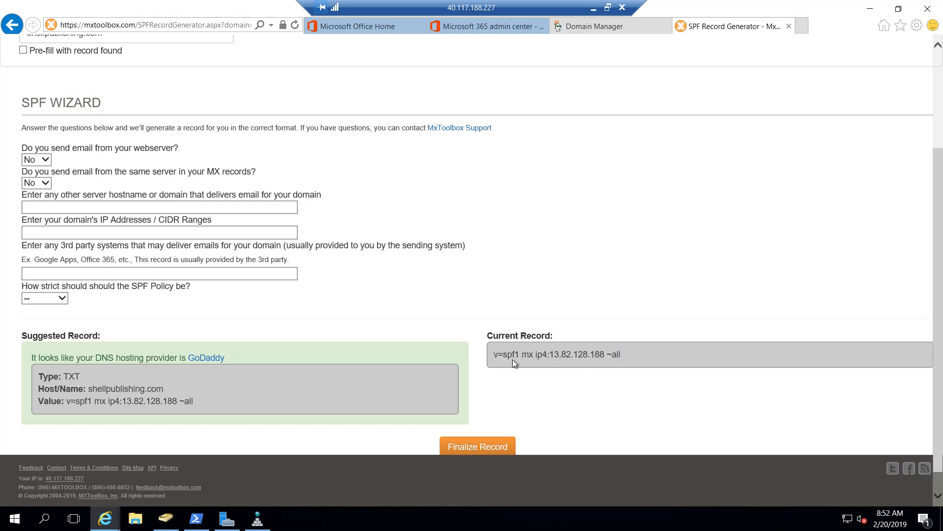
mouse_move(520, 365)
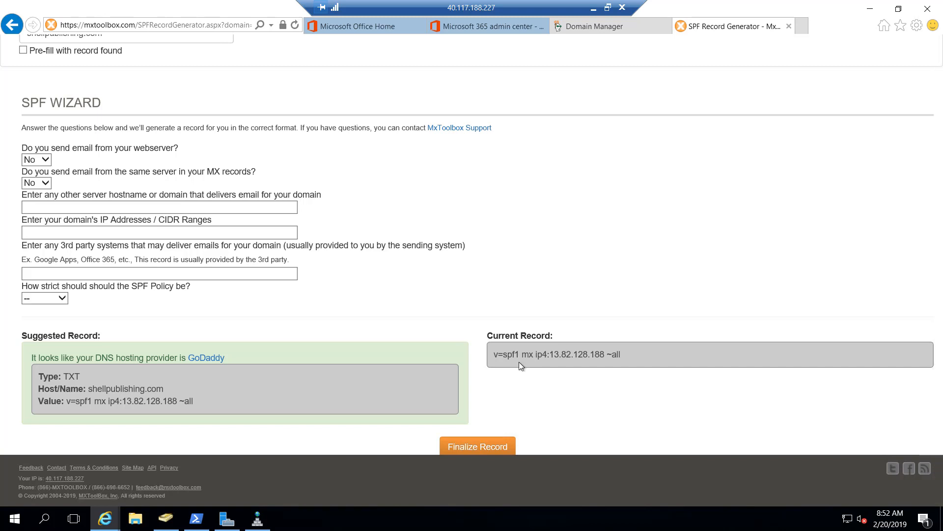
mouse_move(530, 366)
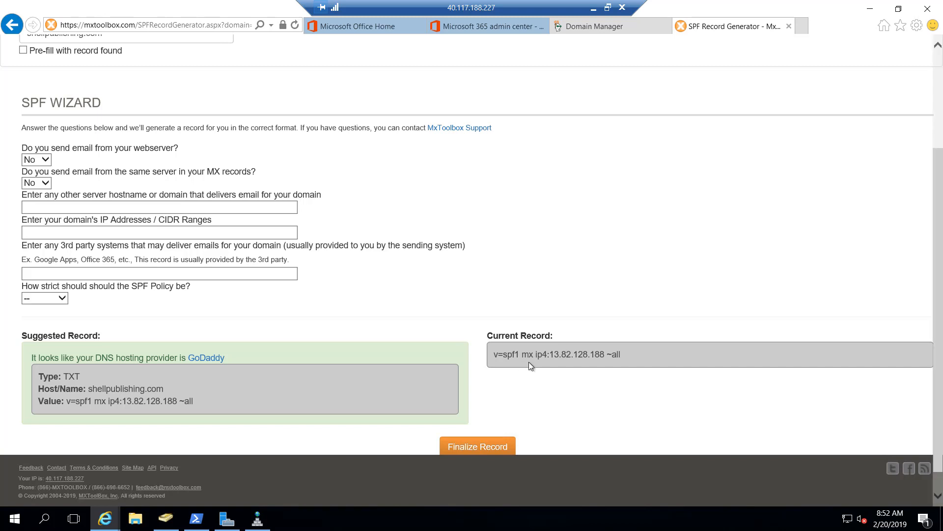
double_click(528, 354)
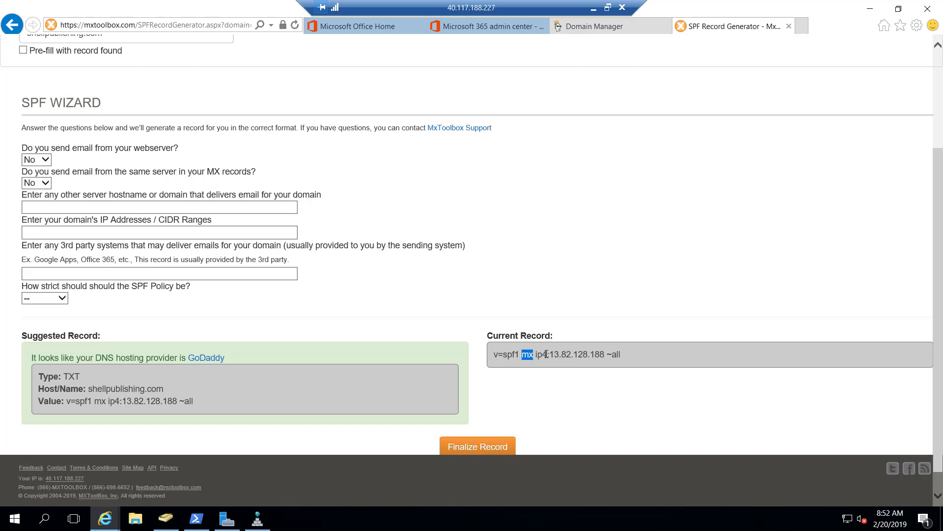
double_click(580, 355)
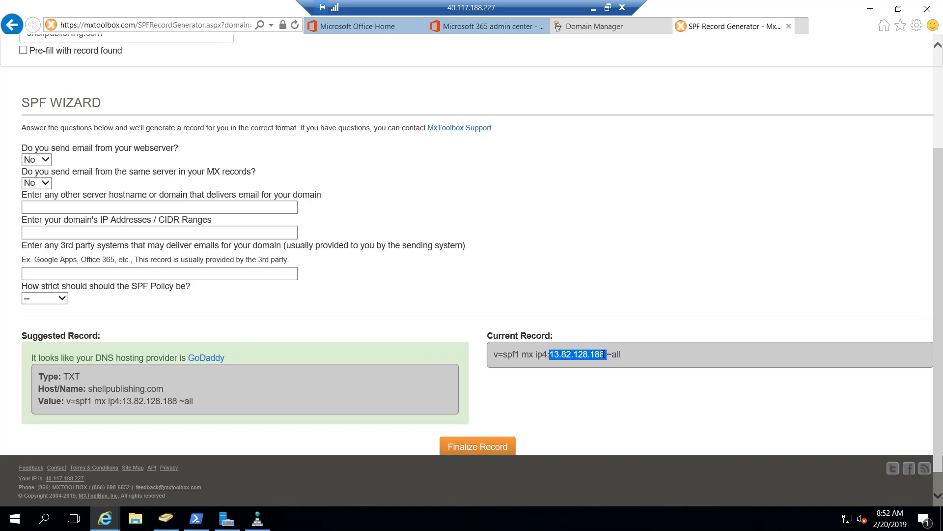
mouse_move(615, 319)
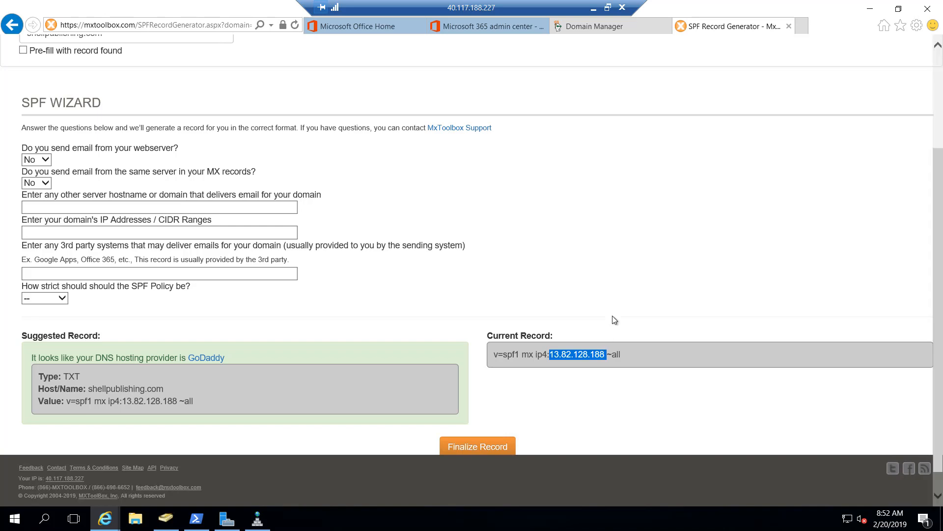
mouse_move(568, 319)
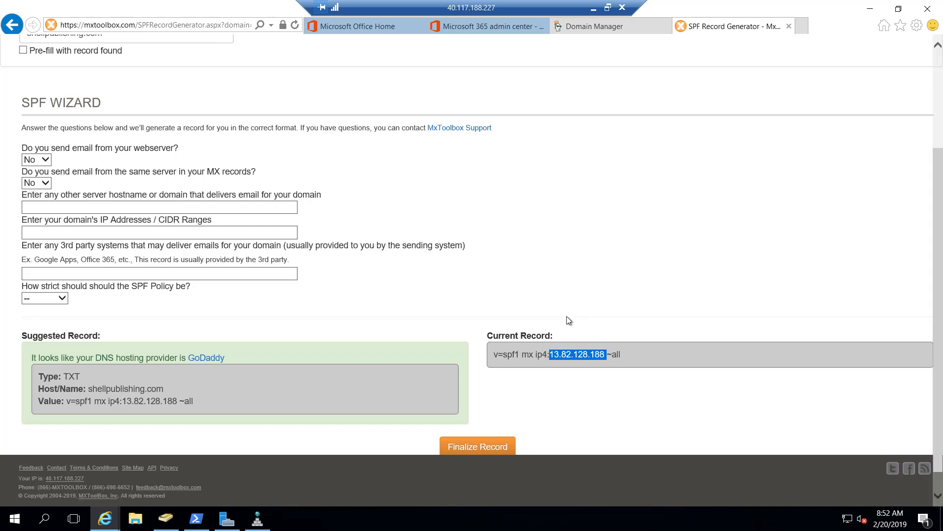
scroll("up", 3)
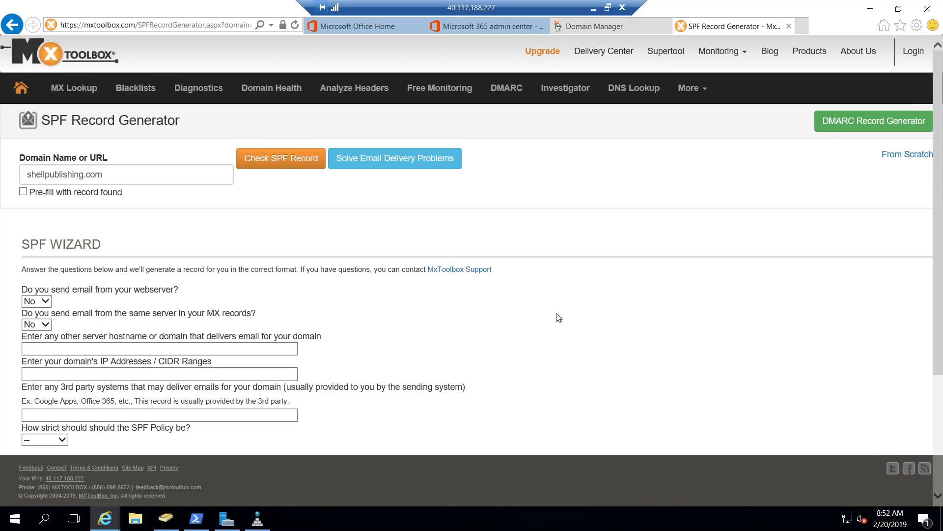
Step: Answer Yes to sending email from the same server as the MX records
scroll("down", 3)
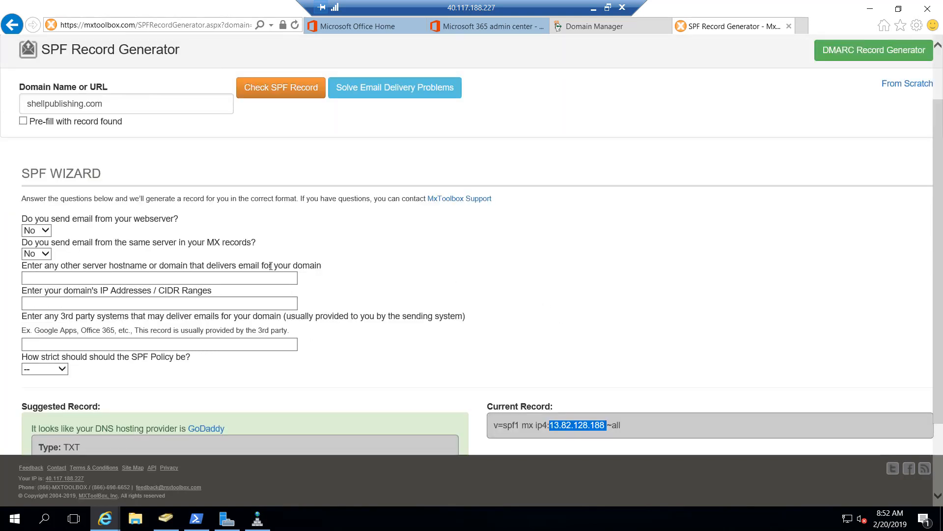
mouse_move(154, 230)
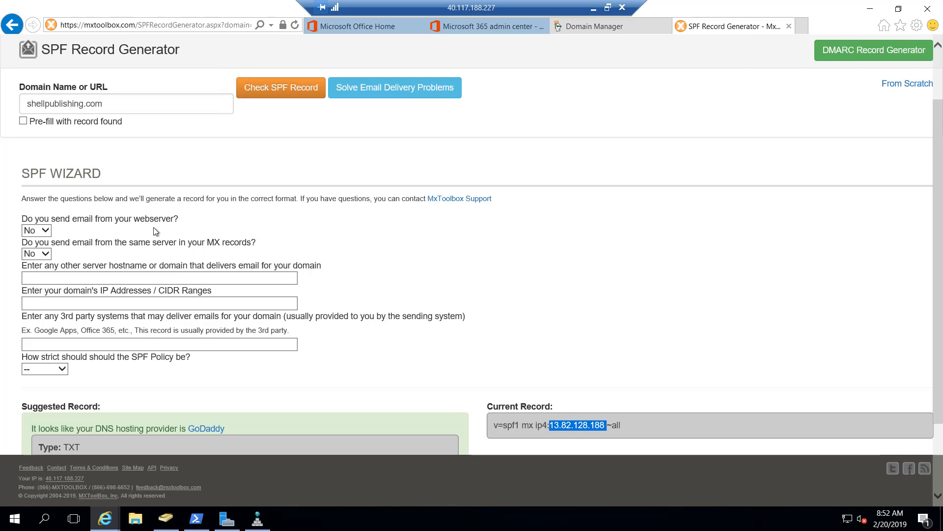
mouse_move(87, 259)
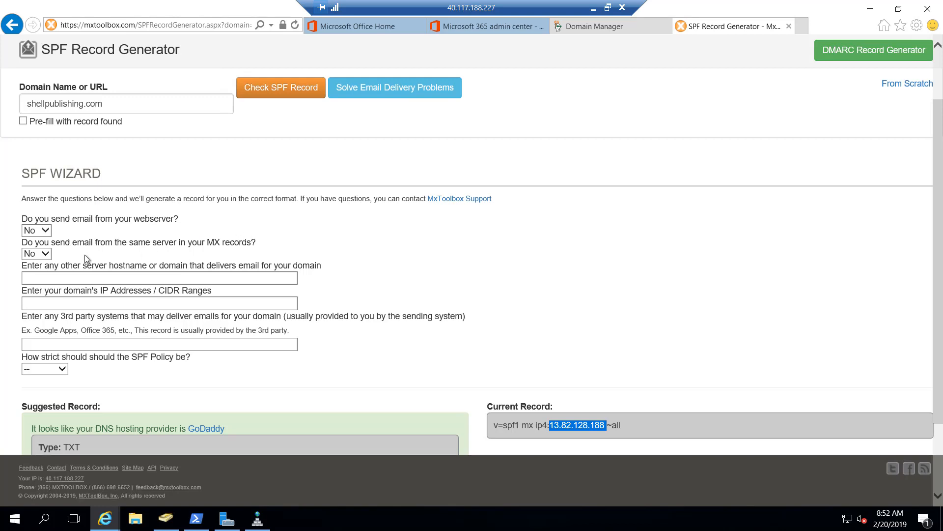
mouse_move(219, 253)
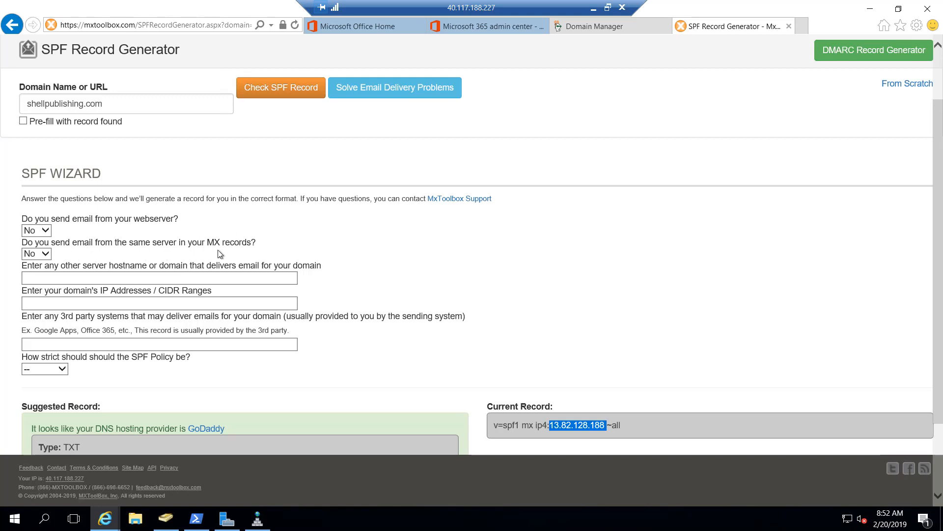
left_click(37, 254)
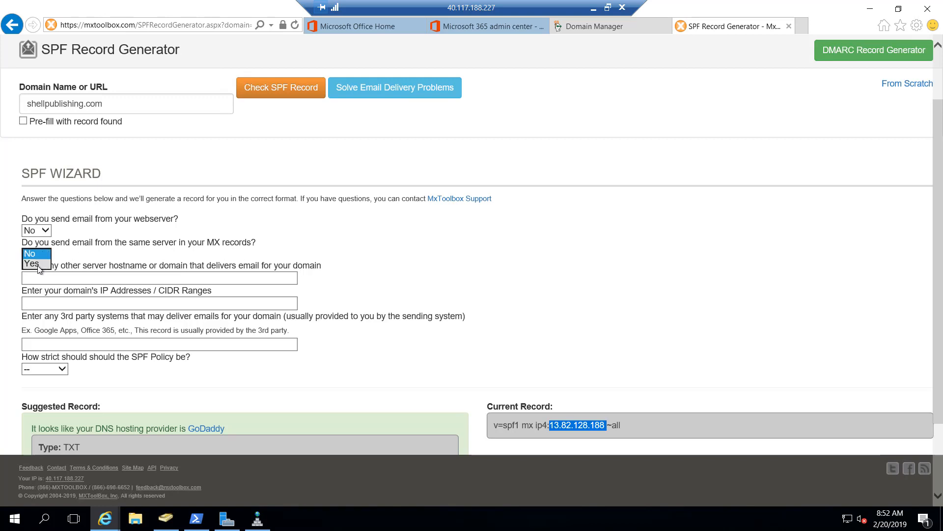
left_click(31, 263)
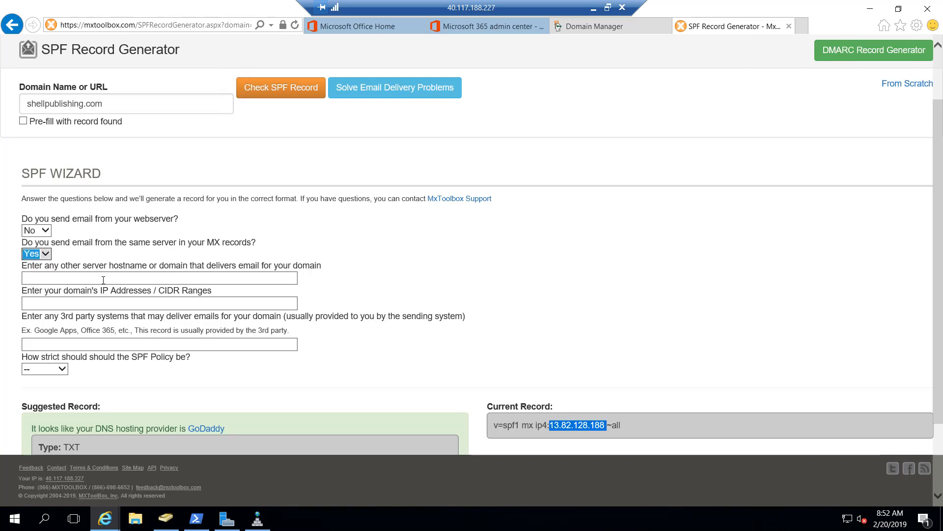
mouse_move(162, 278)
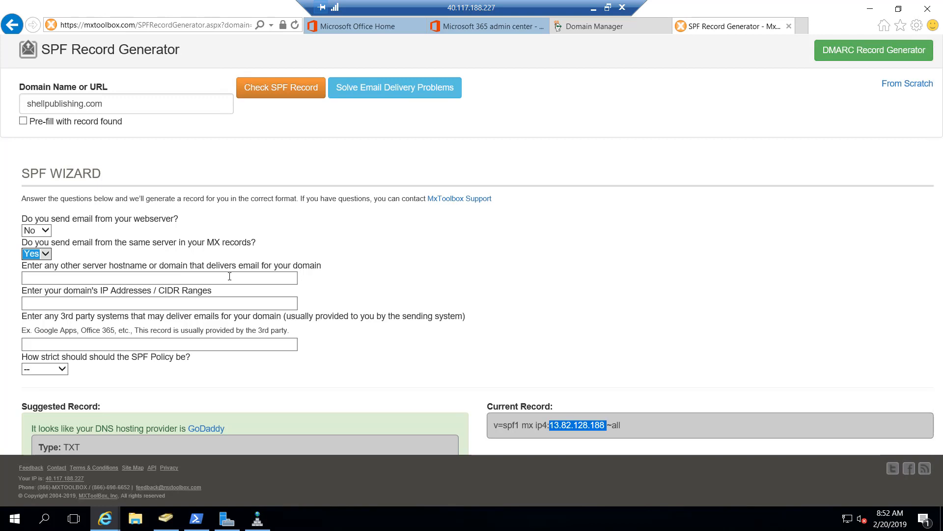
mouse_move(226, 278)
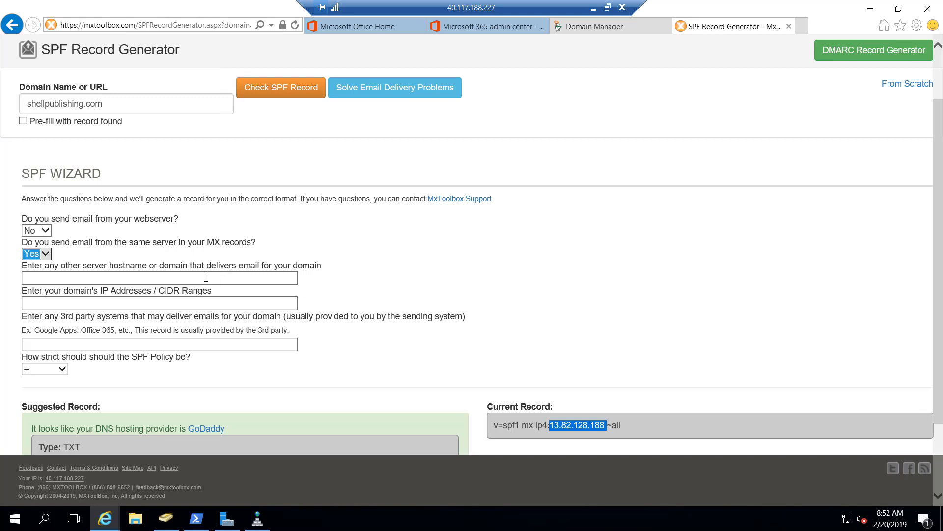
mouse_move(229, 277)
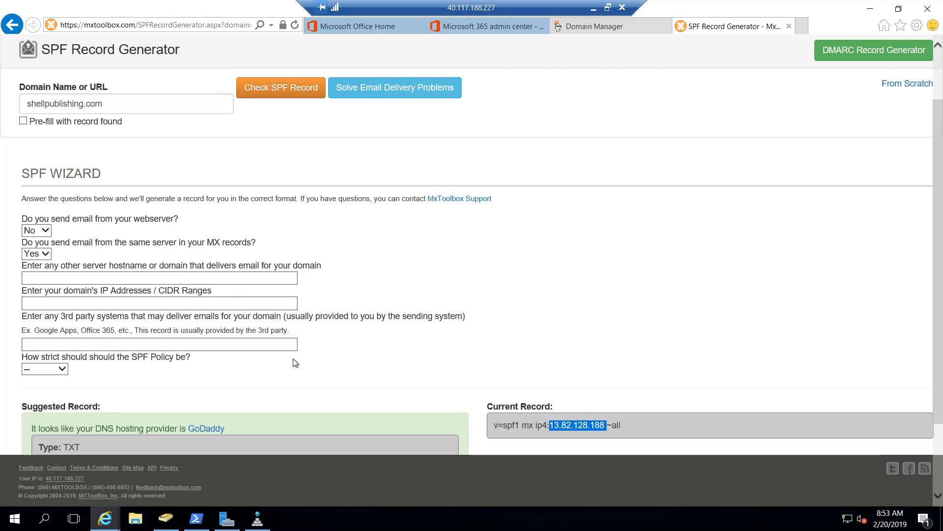
Step: Enter IP 13.82.128.188 and third party spf.protection.outlook.com, with policy strictness Soft Fail
left_click(158, 303)
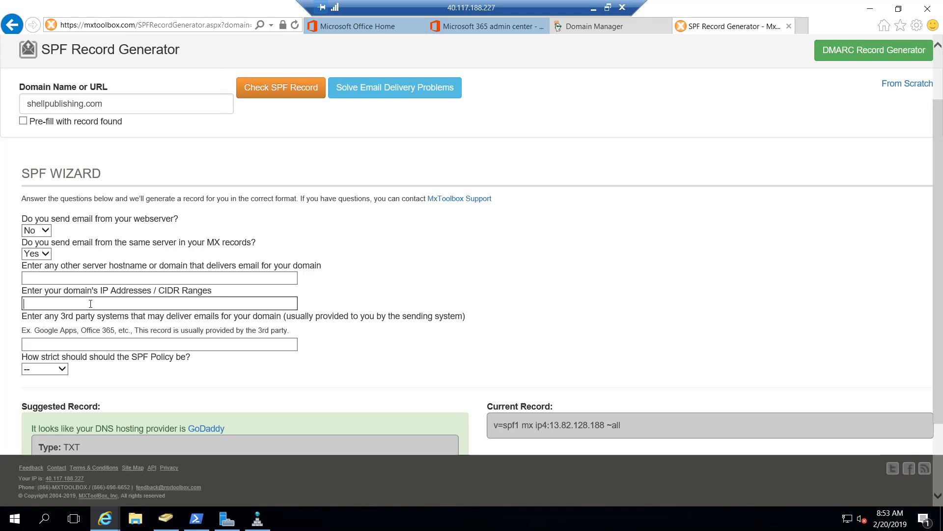
type("13.82.128.188")
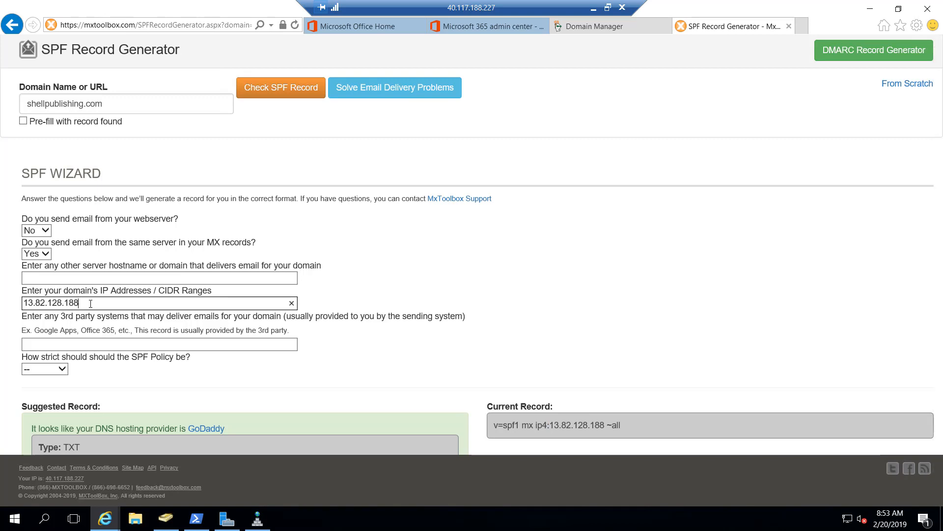
mouse_move(401, 285)
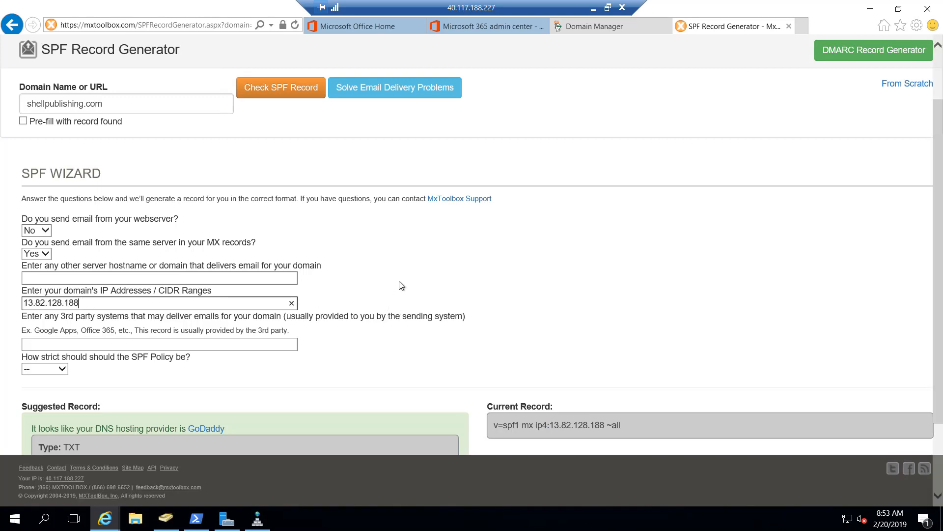
mouse_move(243, 352)
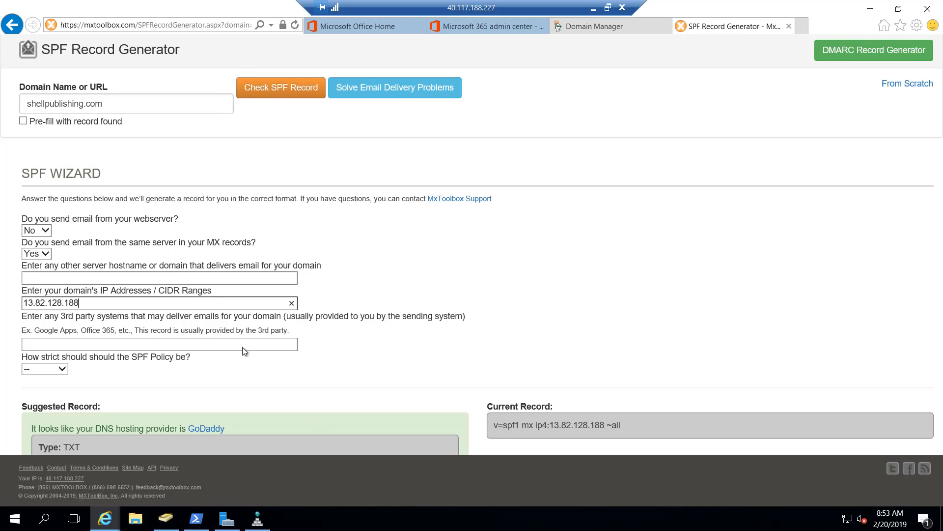
type("spf.protection.outlook.com")
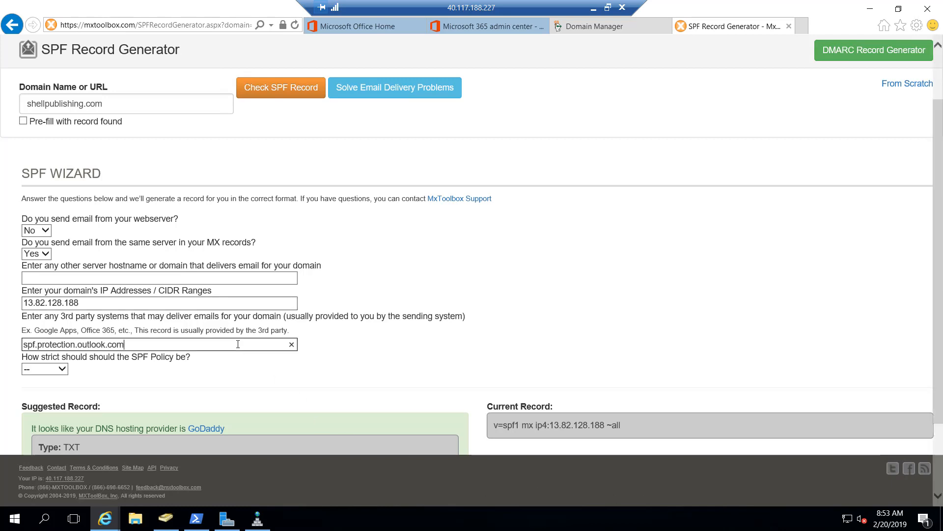
scroll("down", 3)
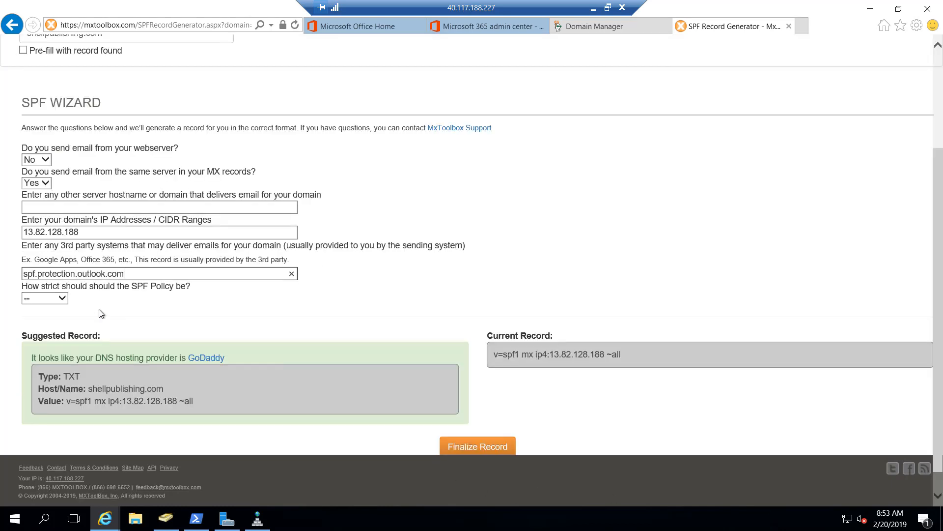
mouse_move(72, 301)
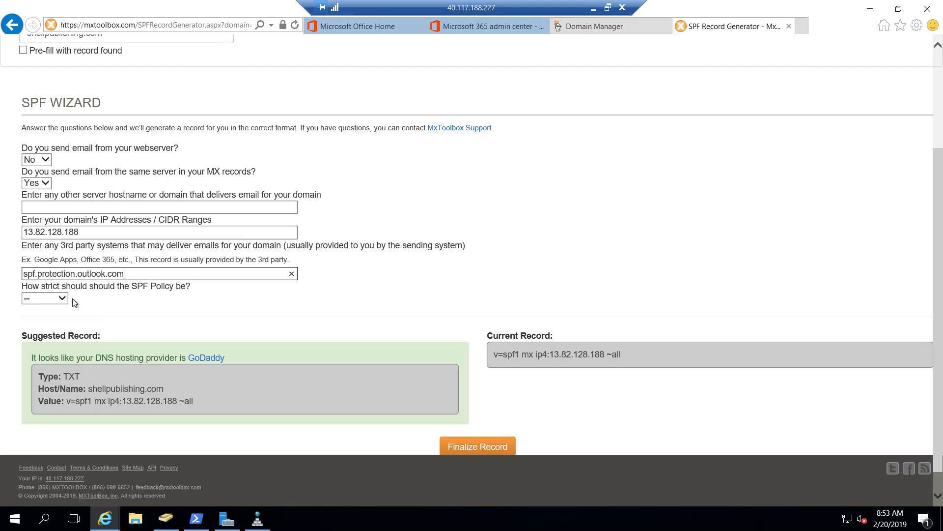
left_click(44, 297)
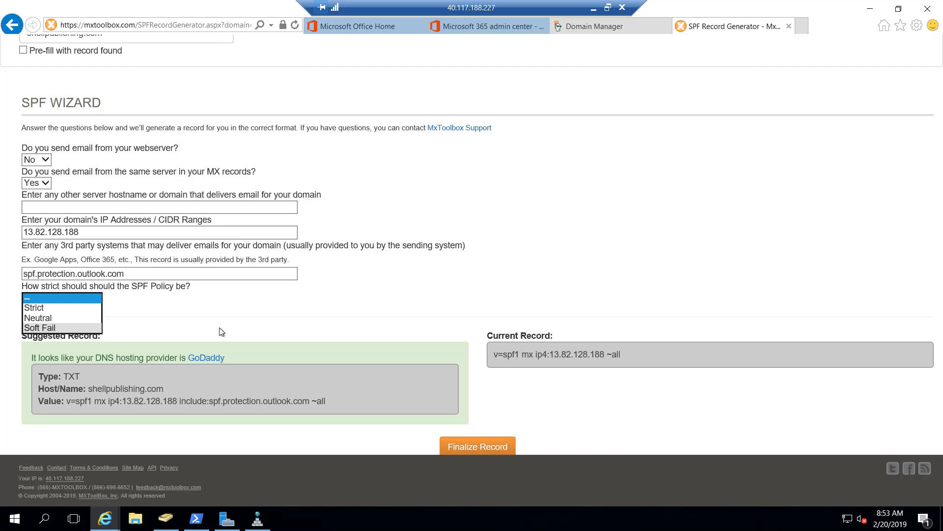
mouse_move(37, 317)
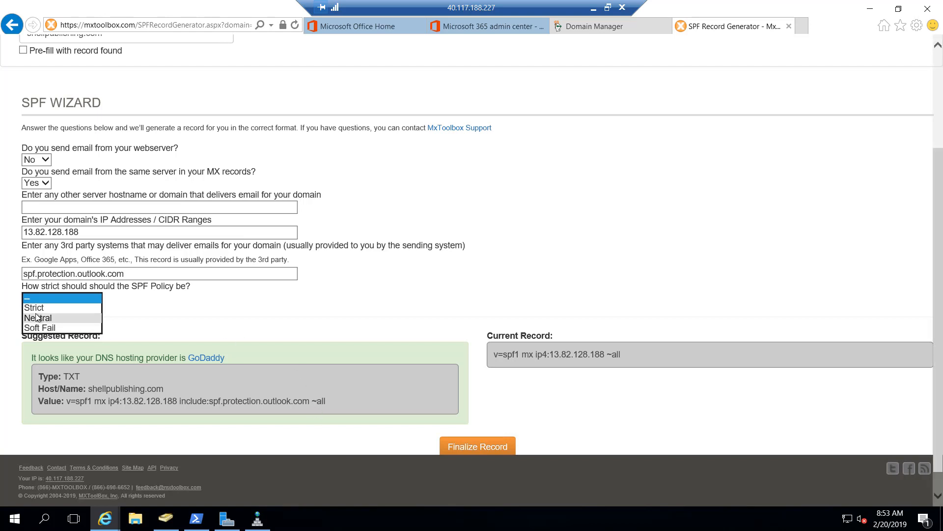
left_click(39, 327)
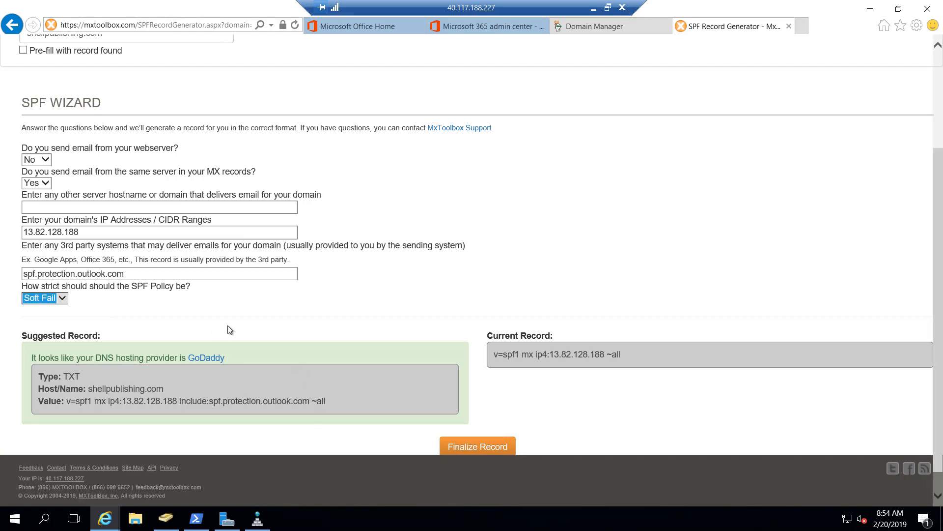
Step: Scroll to the Suggested Record box holding the generated SPF value with the Outlook include
scroll("up", 3)
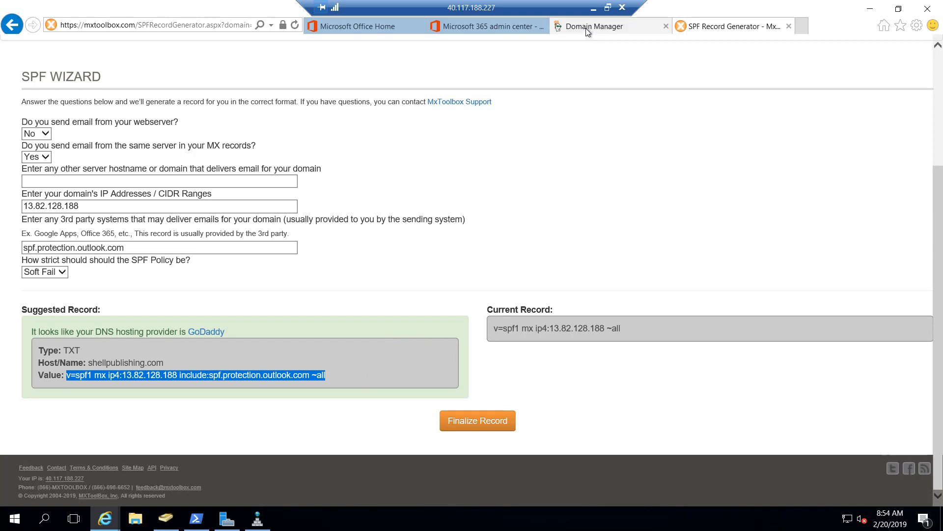
Step: Save the GoDaddy SPF TXT record with the new value including spf.protection.outlook.com
left_click(607, 26)
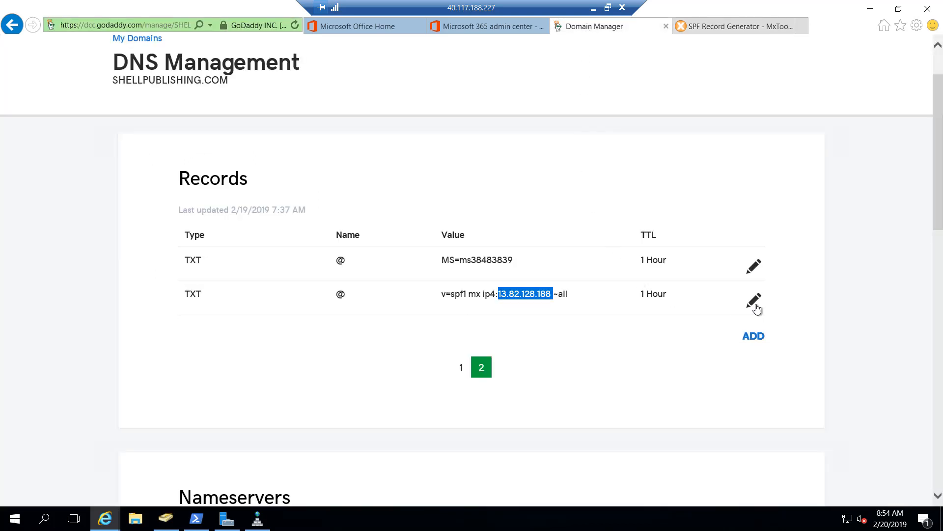
left_click(754, 301)
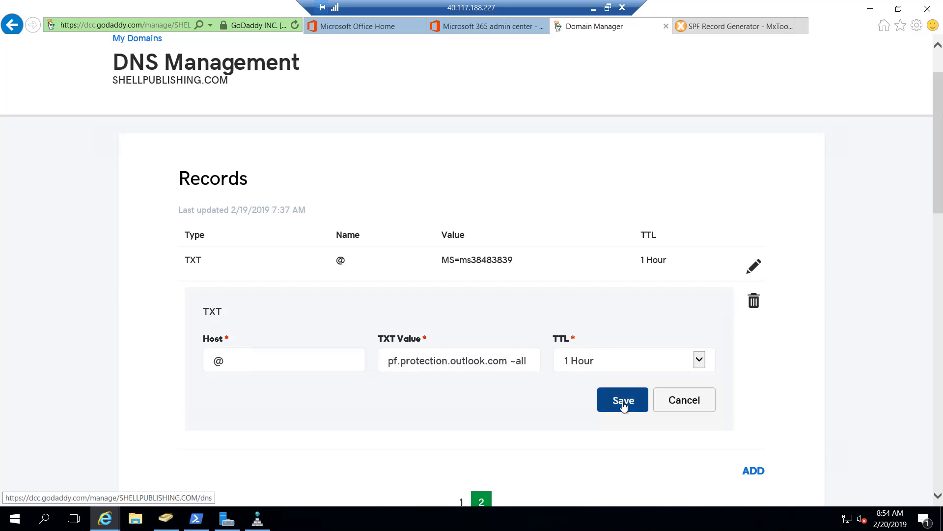
left_click(622, 400)
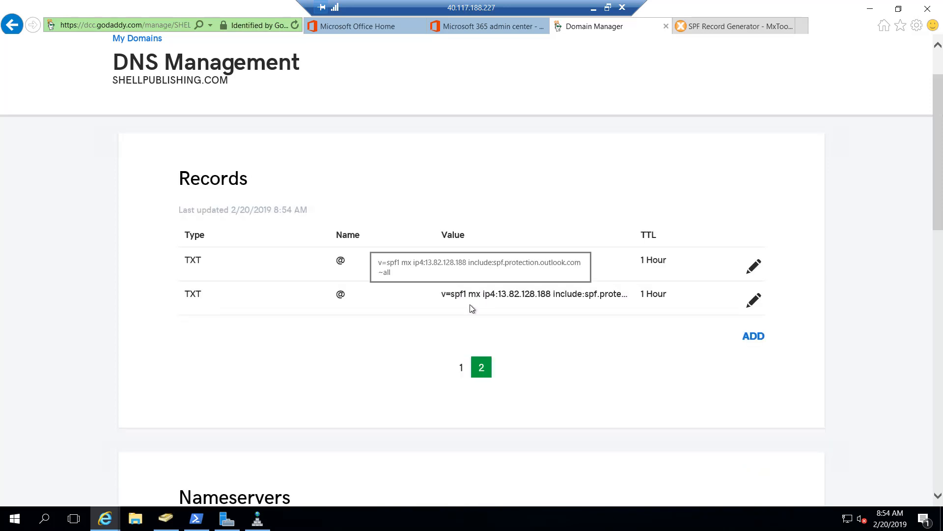
mouse_move(471, 318)
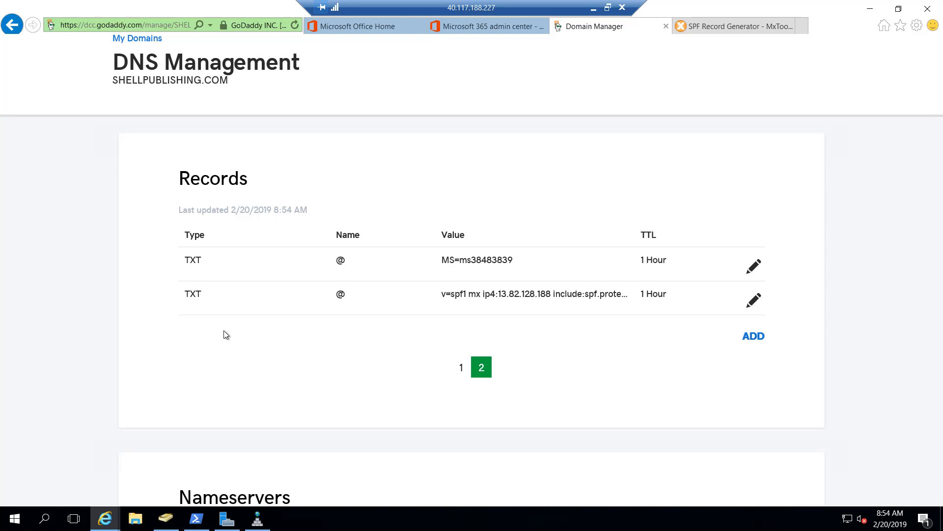
mouse_move(460, 285)
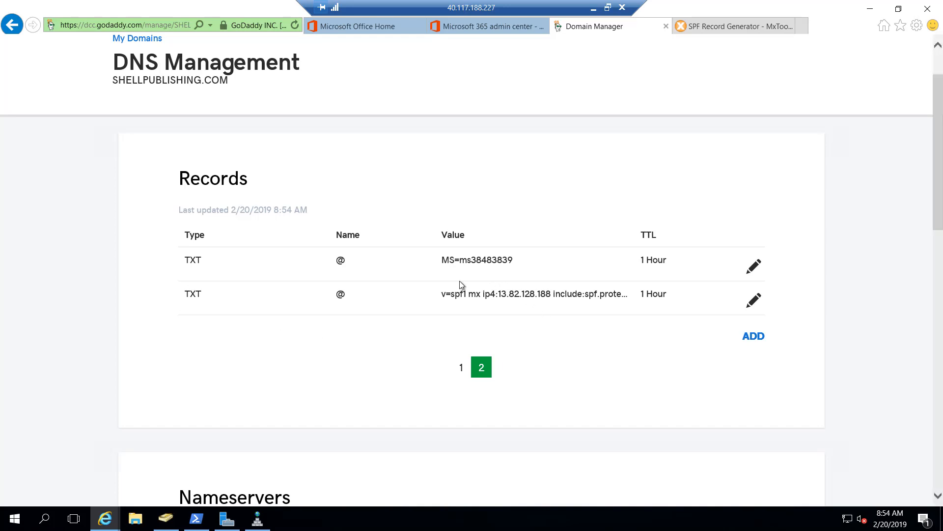
mouse_move(532, 310)
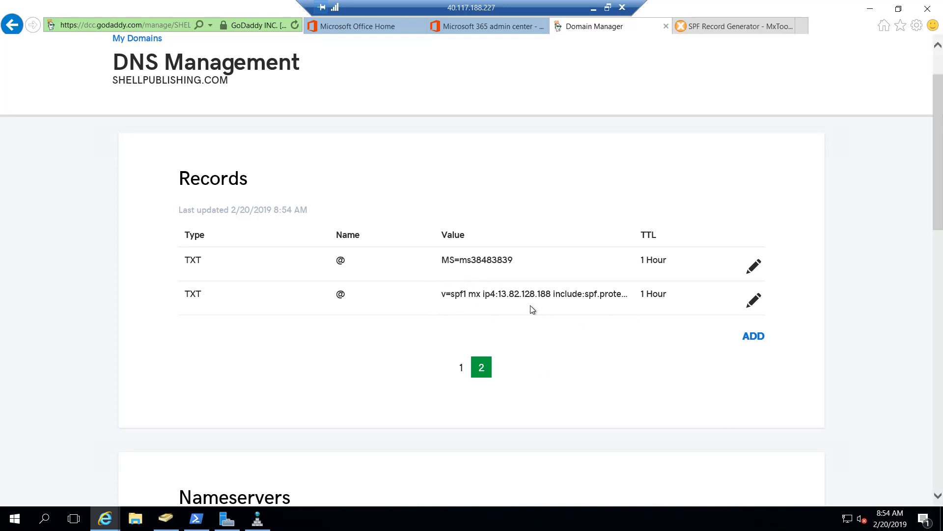
mouse_move(507, 335)
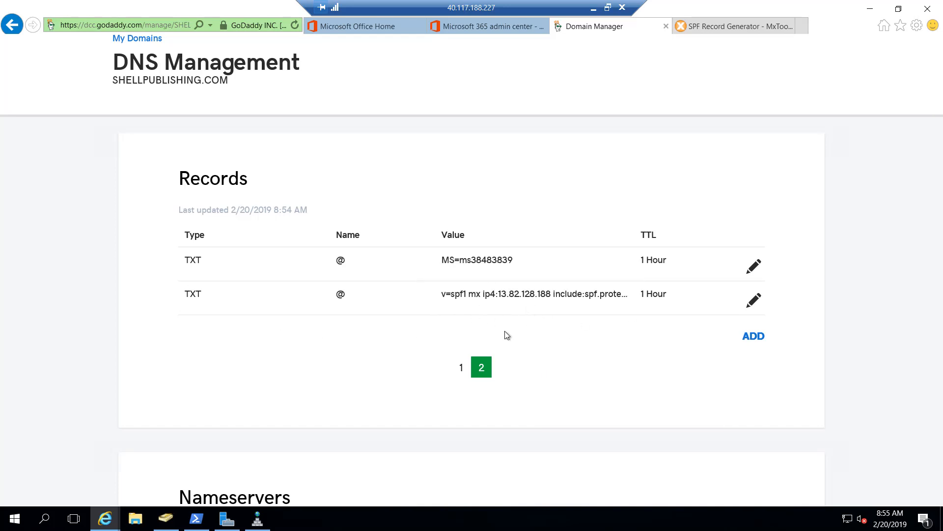